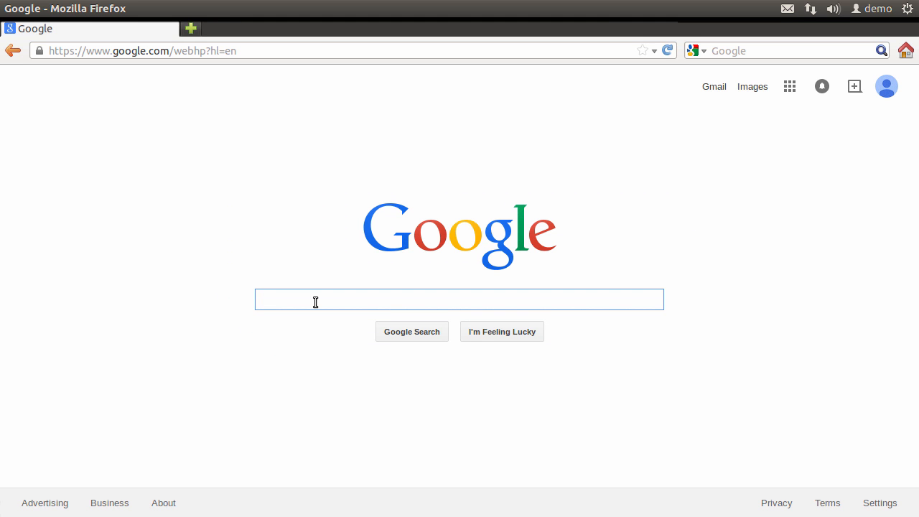
# Step: Search 'spring tool suite download', reach Download STS and save the Linux GTK 64-bit tar.gz archive
pyautogui.write('spring tool suite download')
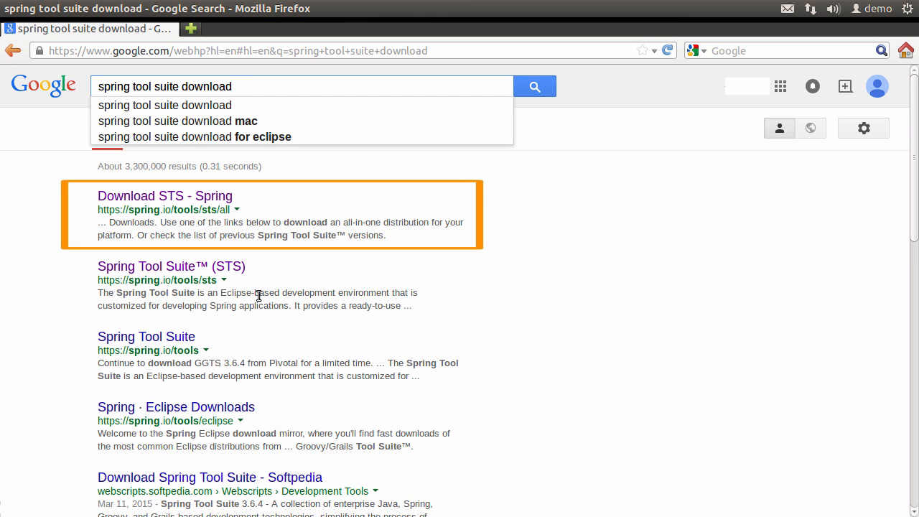
pyautogui.moveTo(186, 195)
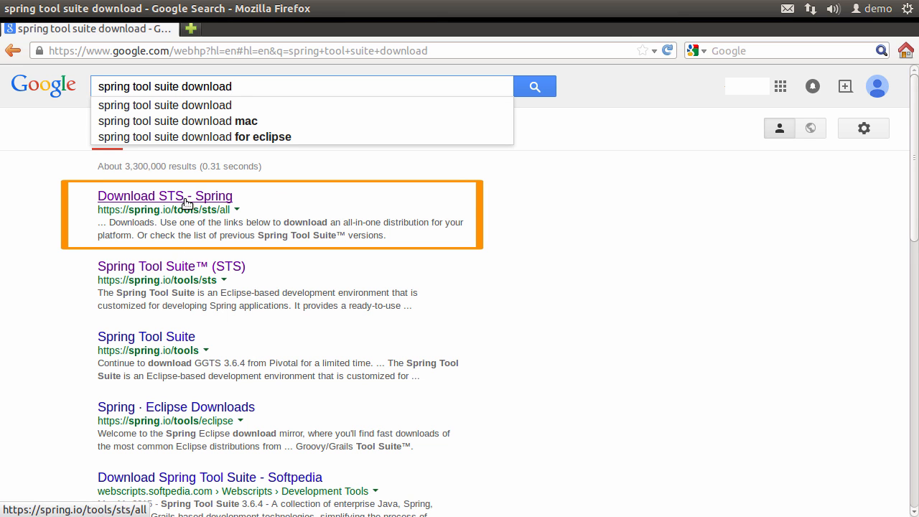
pyautogui.click(164, 195)
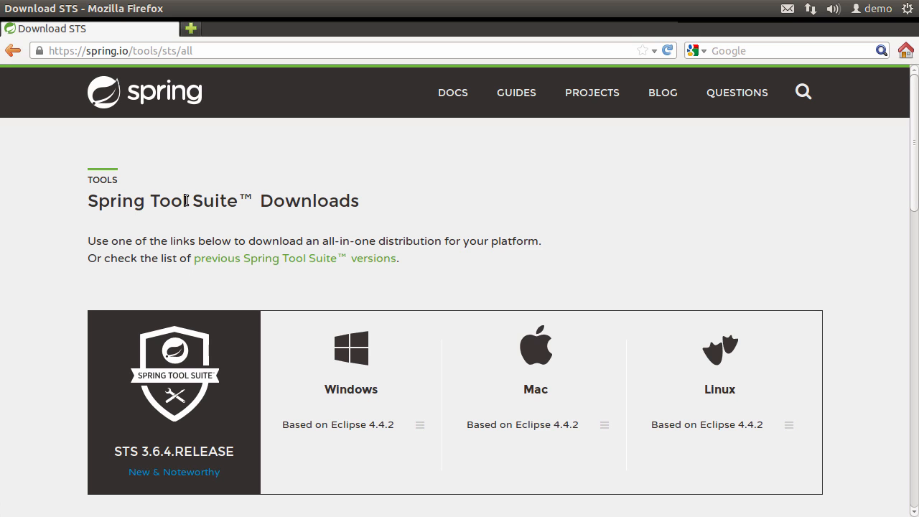
pyautogui.moveTo(474, 347)
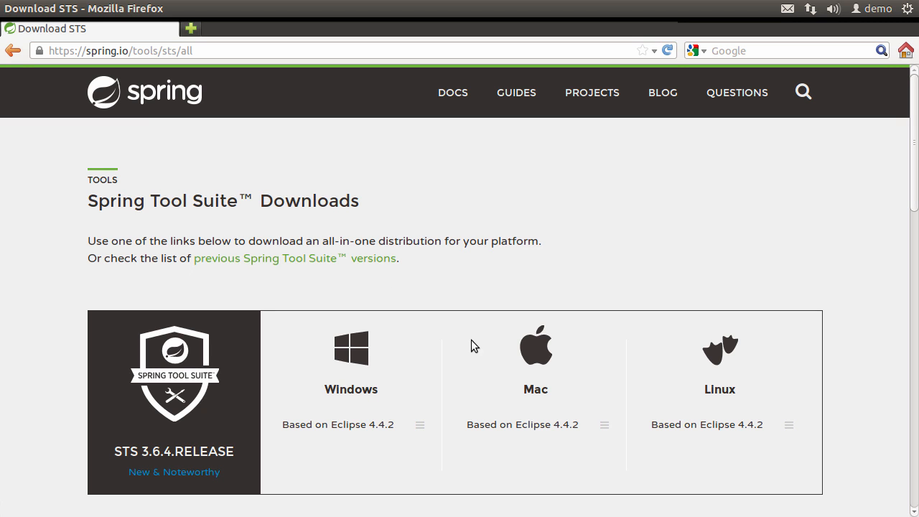
pyautogui.moveTo(788, 425)
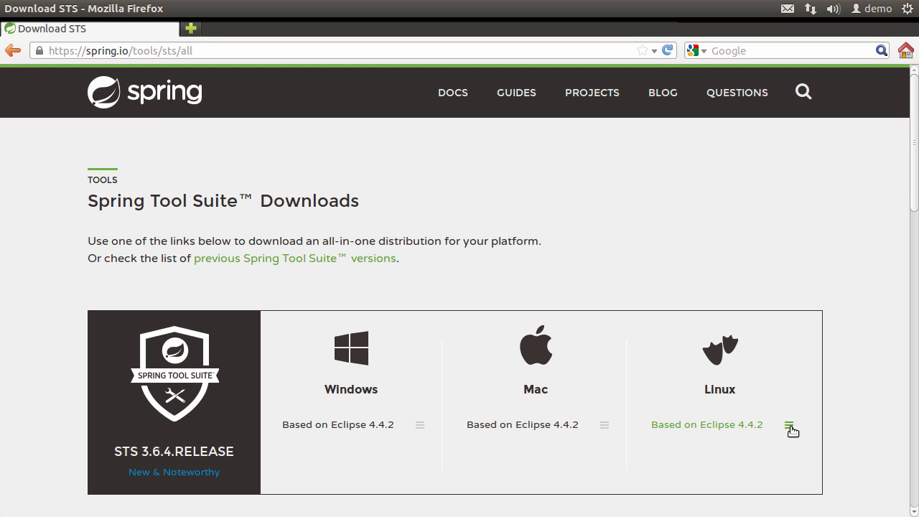
pyautogui.click(790, 425)
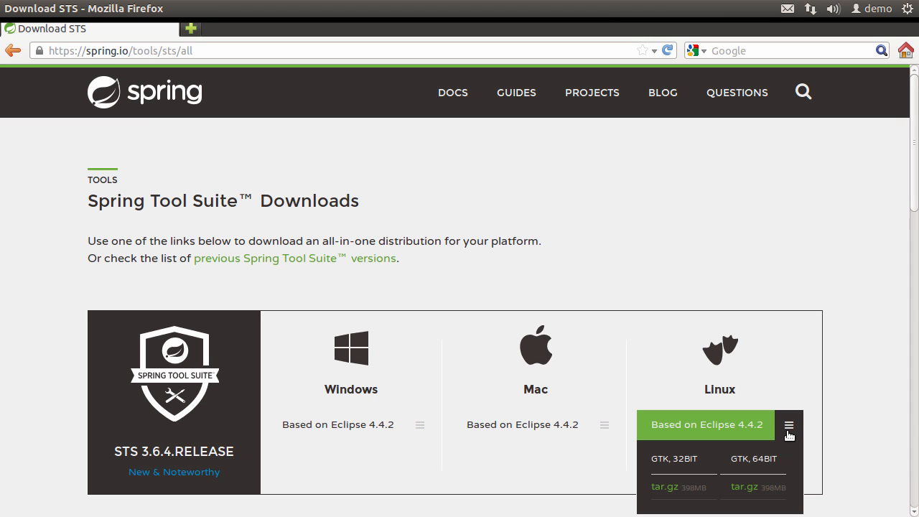
pyautogui.moveTo(773, 456)
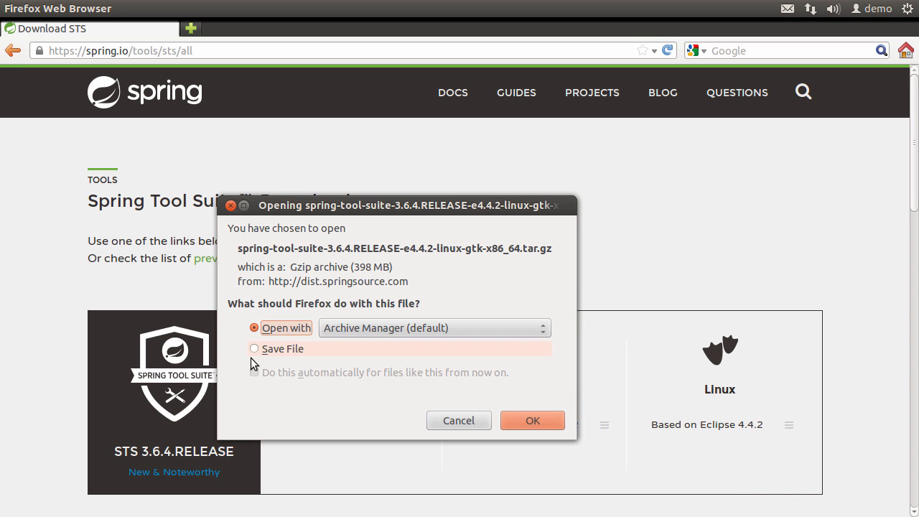
pyautogui.click(254, 349)
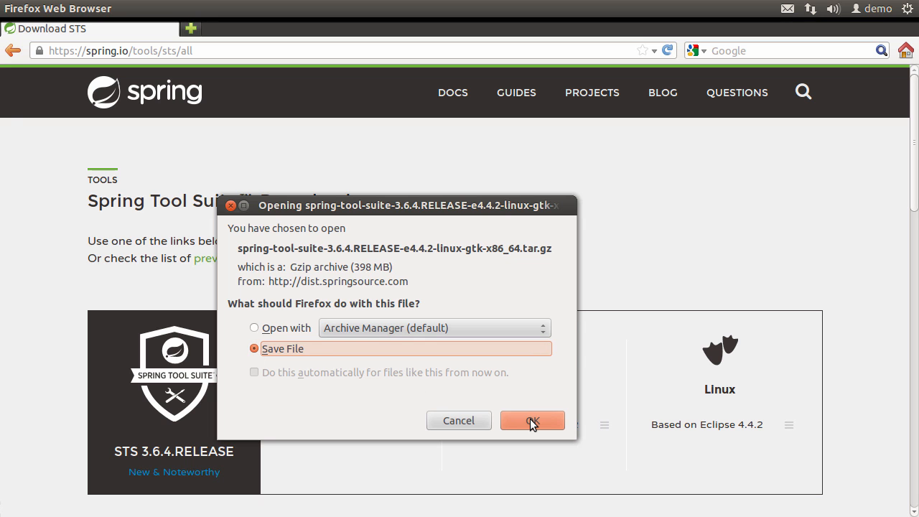
pyautogui.click(531, 419)
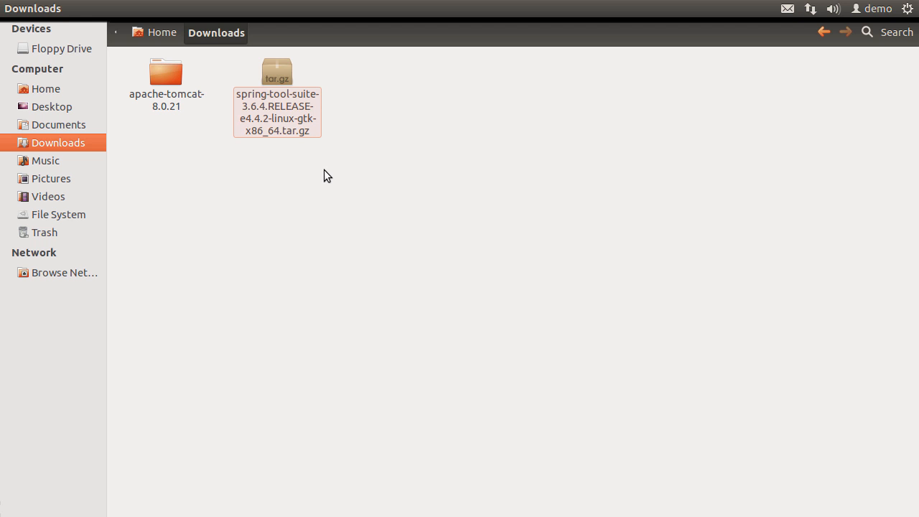
# Step: Extract the sts-bundle folder from the downloaded tar.gz into Documents and dismiss the completion message
pyautogui.doubleClick(277, 71)
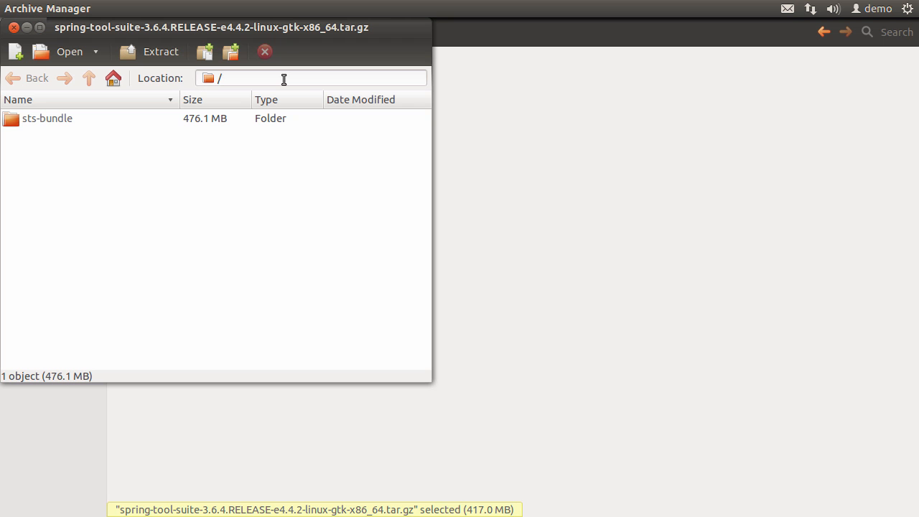
pyautogui.click(47, 118)
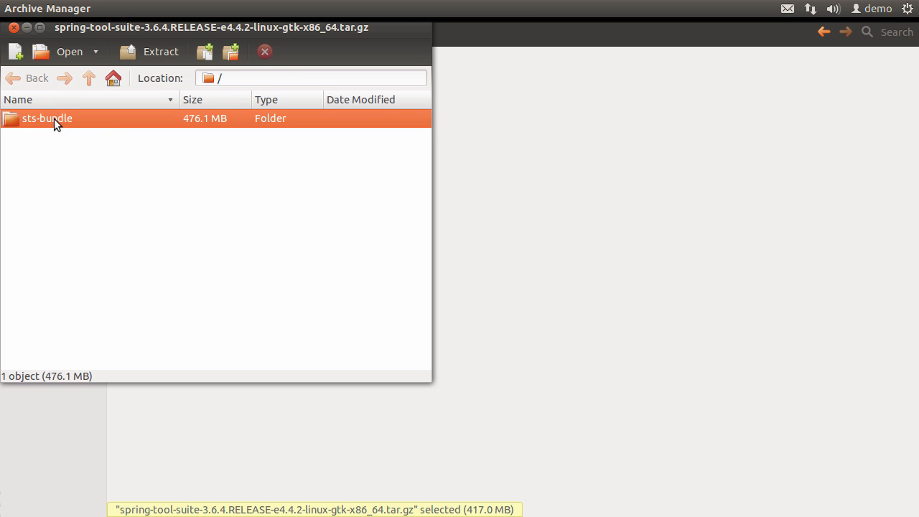
pyautogui.click(149, 52)
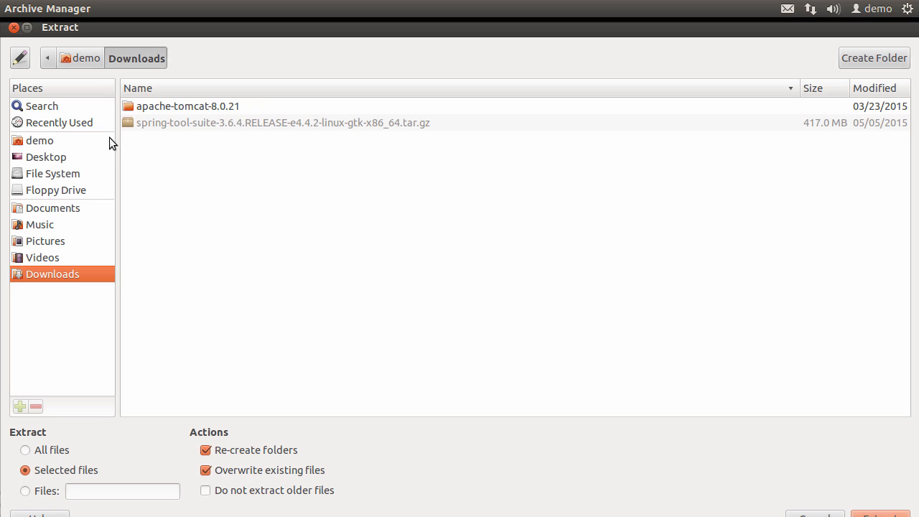
pyautogui.click(52, 207)
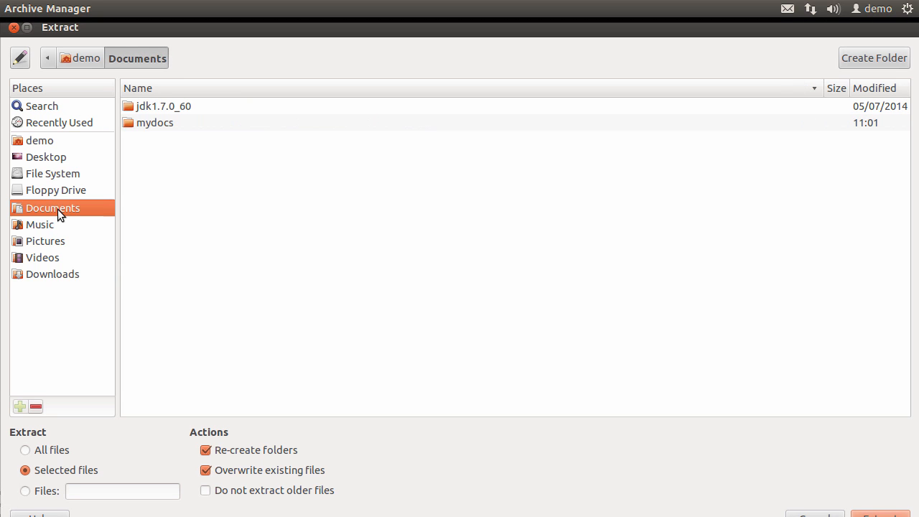
pyautogui.moveTo(307, 89)
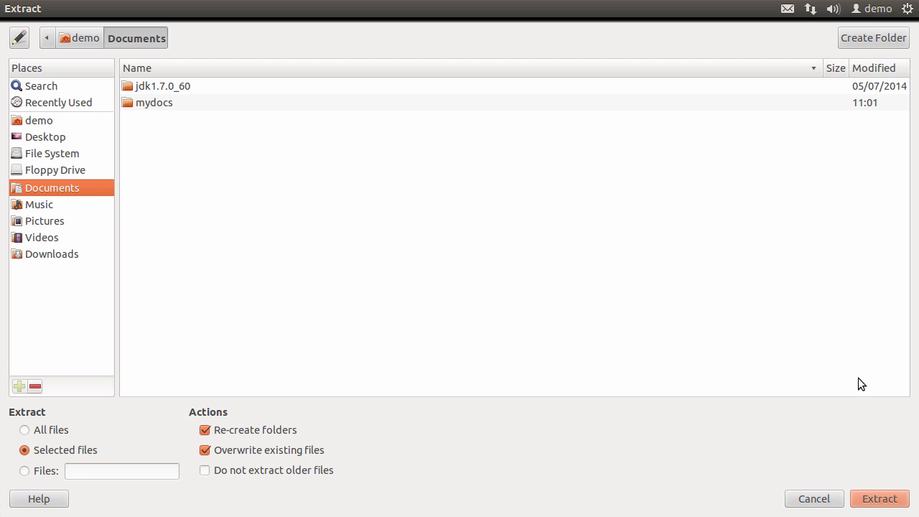
pyautogui.click(879, 498)
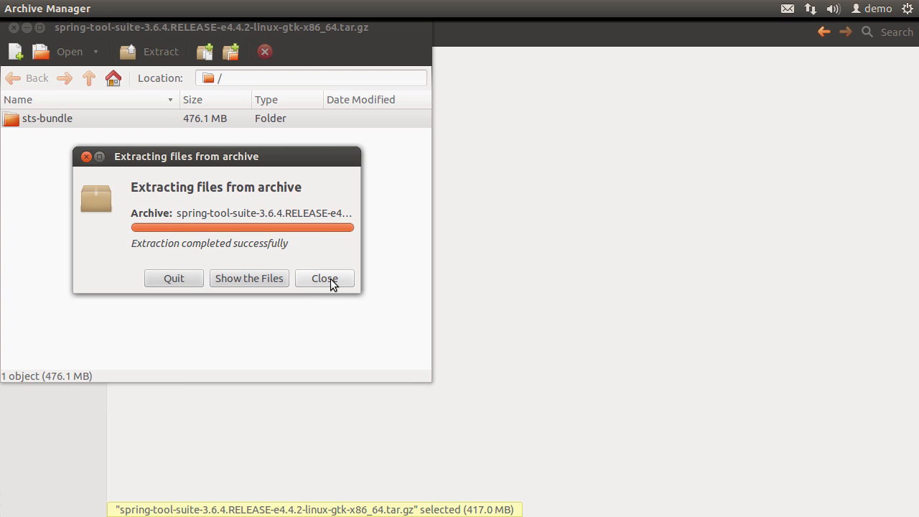
pyautogui.click(324, 279)
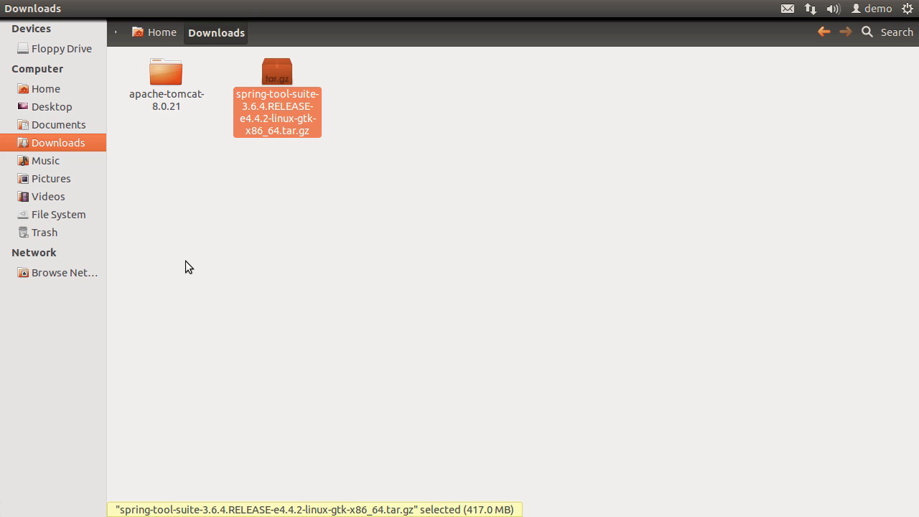
pyautogui.moveTo(63, 132)
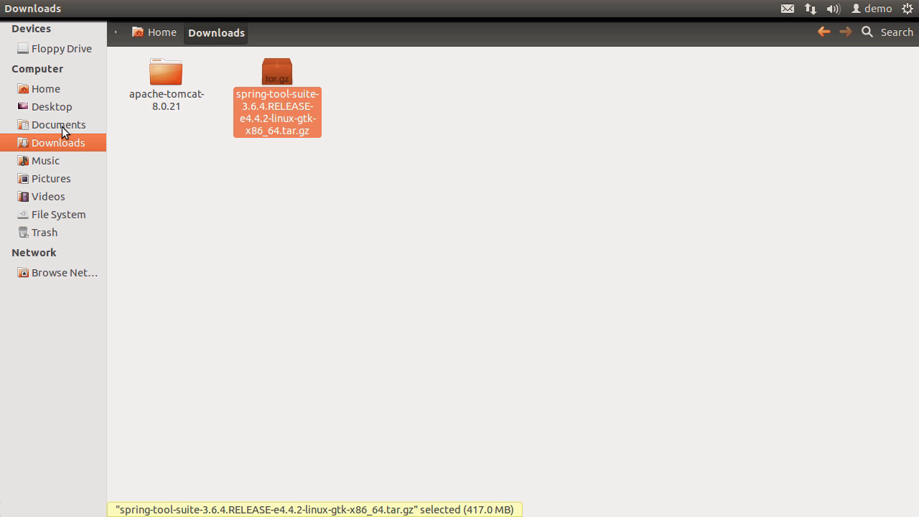
# Step: Create a new 'sts-' workspace folder inside Documents
pyautogui.click(58, 123)
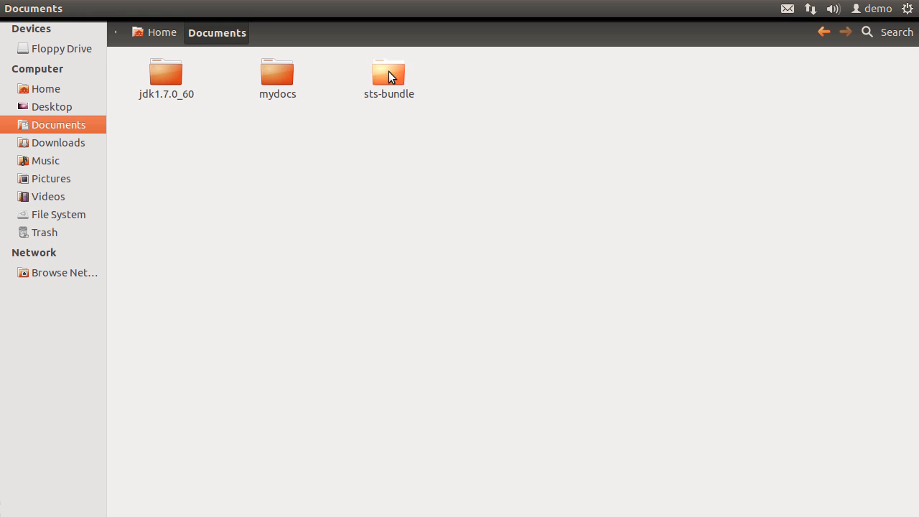
pyautogui.rightClick(471, 95)
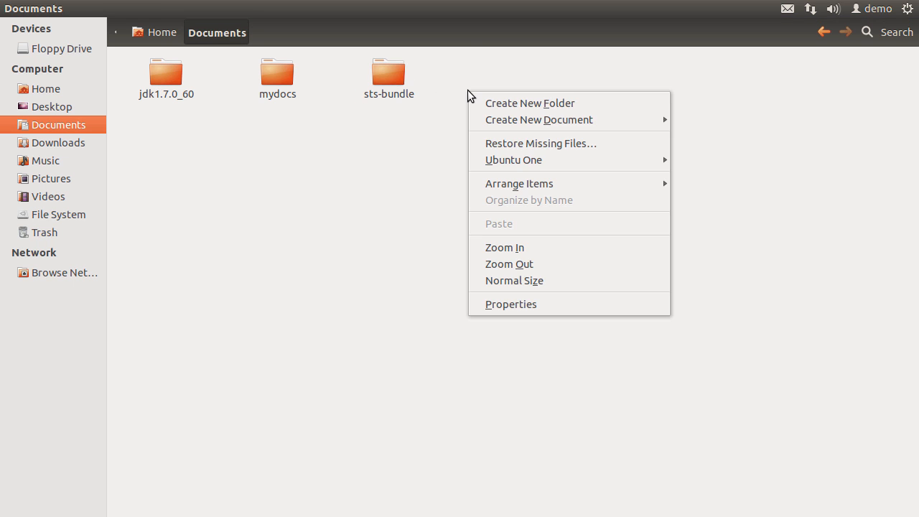
pyautogui.click(530, 104)
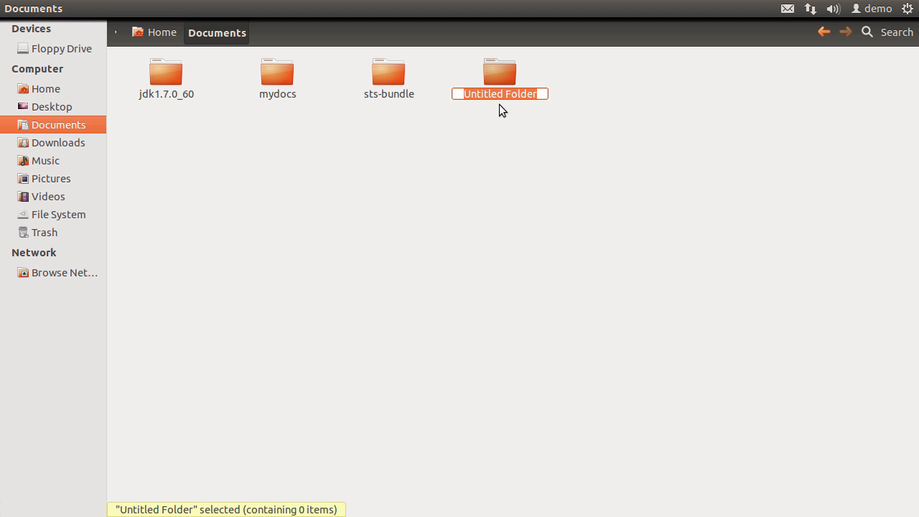
pyautogui.write('sts-')
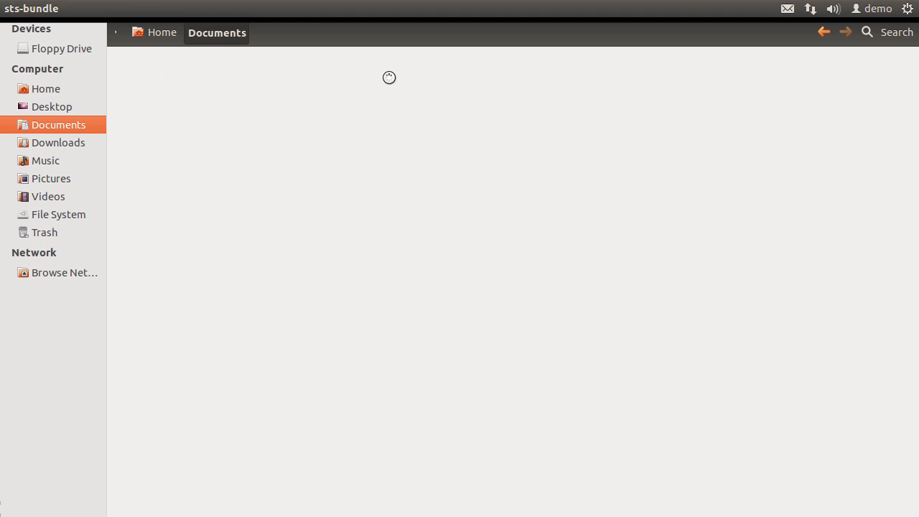
# Step: Launch the STS executable from sts-bundle/sts-3.6.4.RELEASE
pyautogui.doubleClick(388, 72)
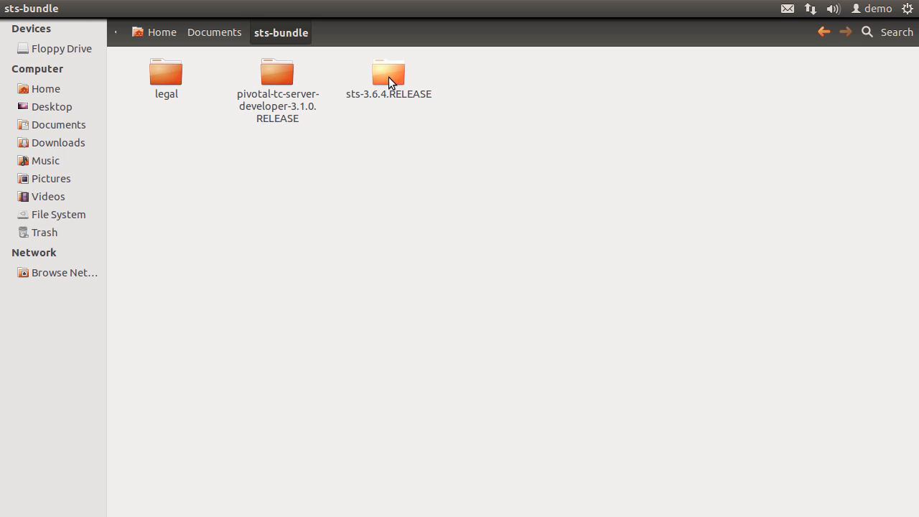
pyautogui.doubleClick(388, 72)
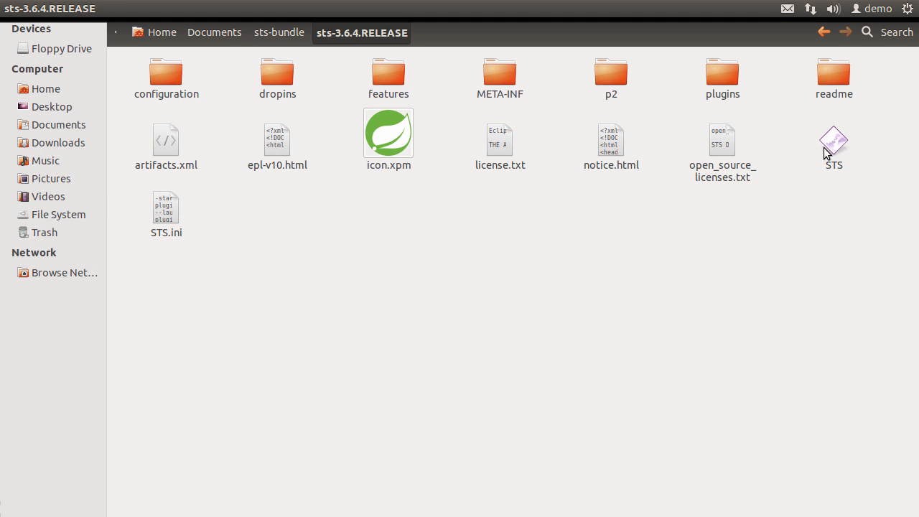
pyautogui.click(833, 141)
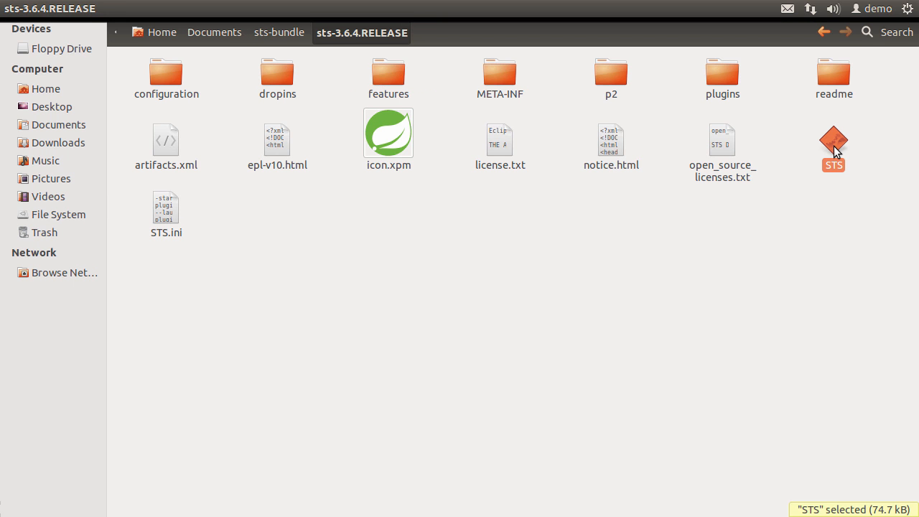
pyautogui.doubleClick(833, 141)
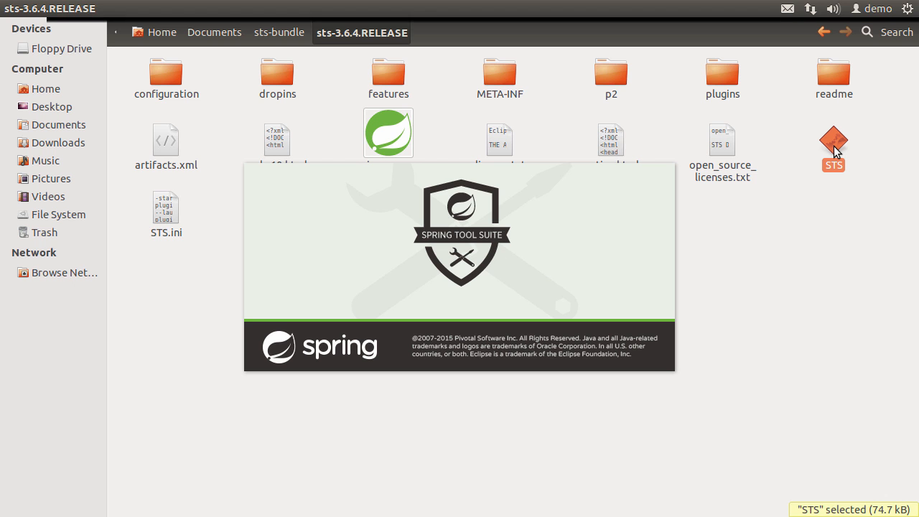
pyautogui.doubleClick(833, 139)
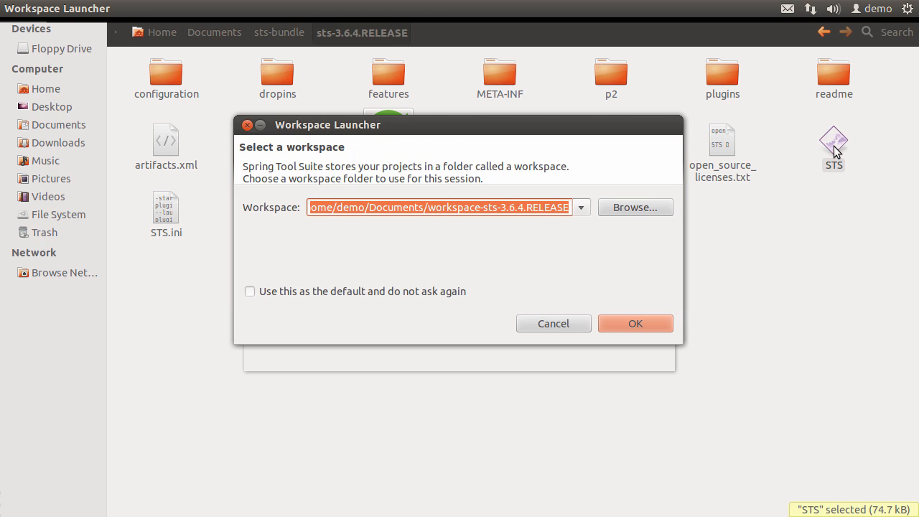
# Step: Choose Documents/sts-workspace as the workspace and start the IDE
pyautogui.click(634, 207)
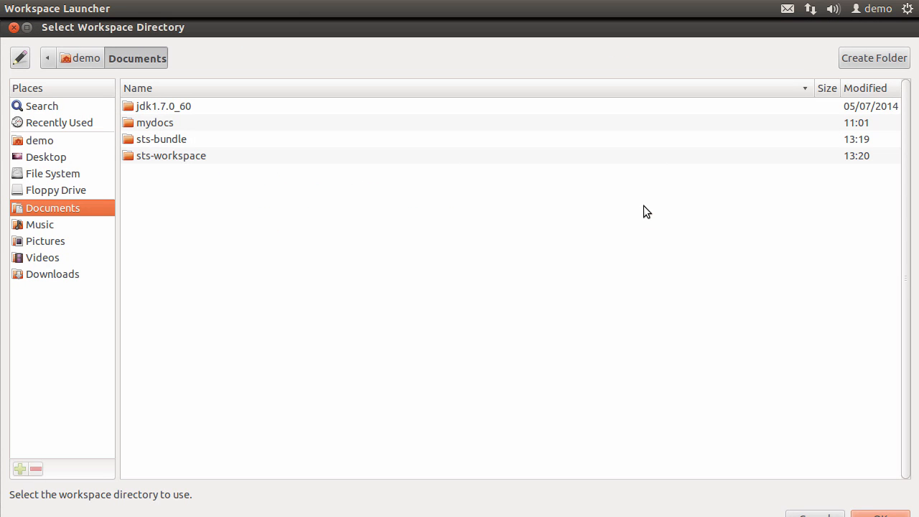
pyautogui.click(171, 155)
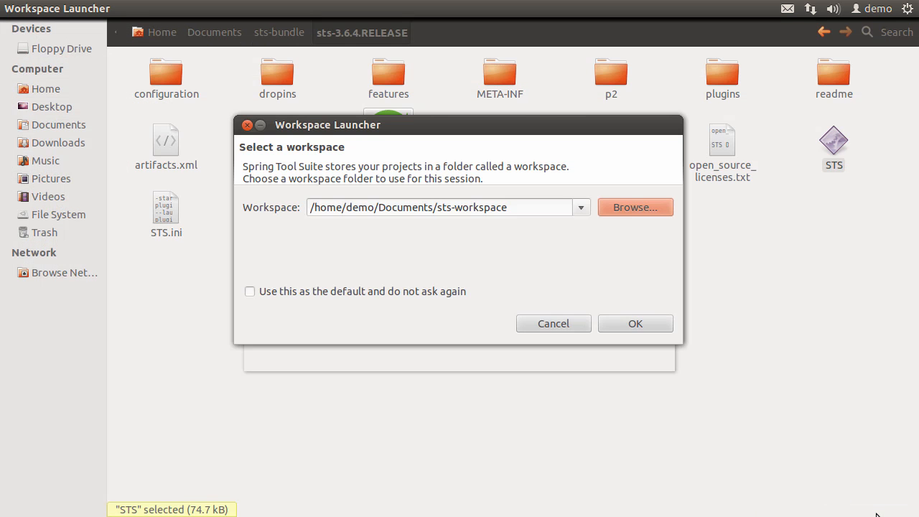
pyautogui.click(634, 324)
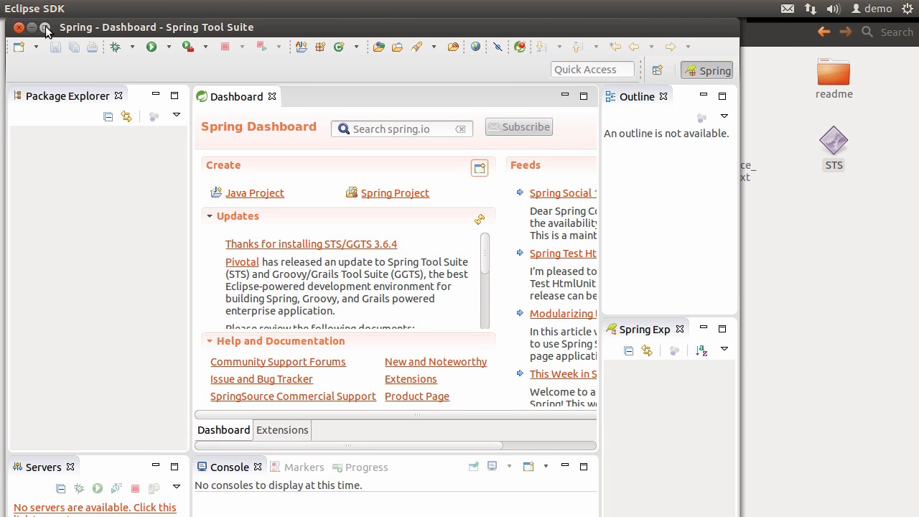
# Step: Start the Spring Starter Project wizard from the Spring group of new-project wizards
pyautogui.click(44, 31)
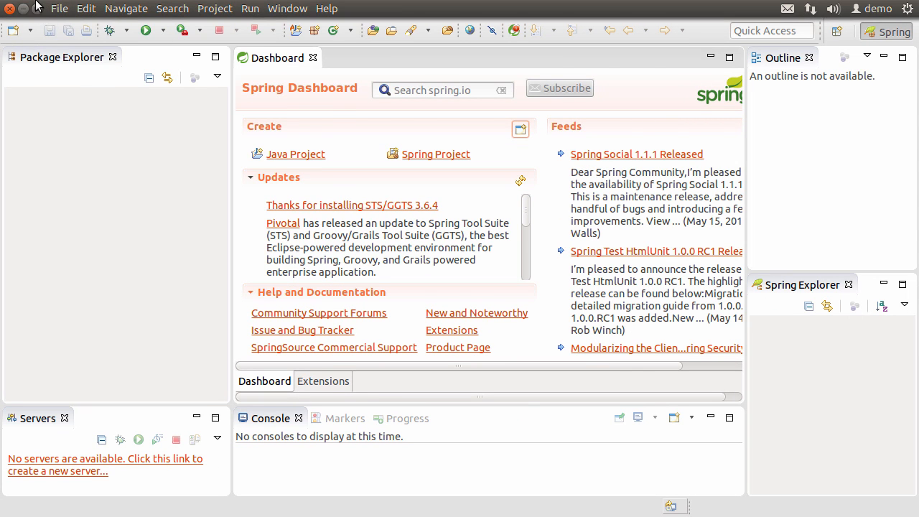
pyautogui.click(59, 9)
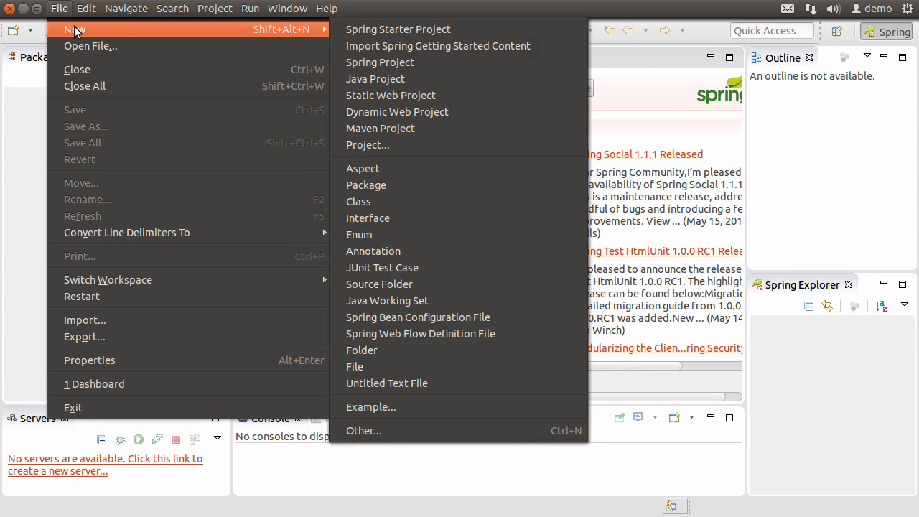
pyautogui.moveTo(318, 34)
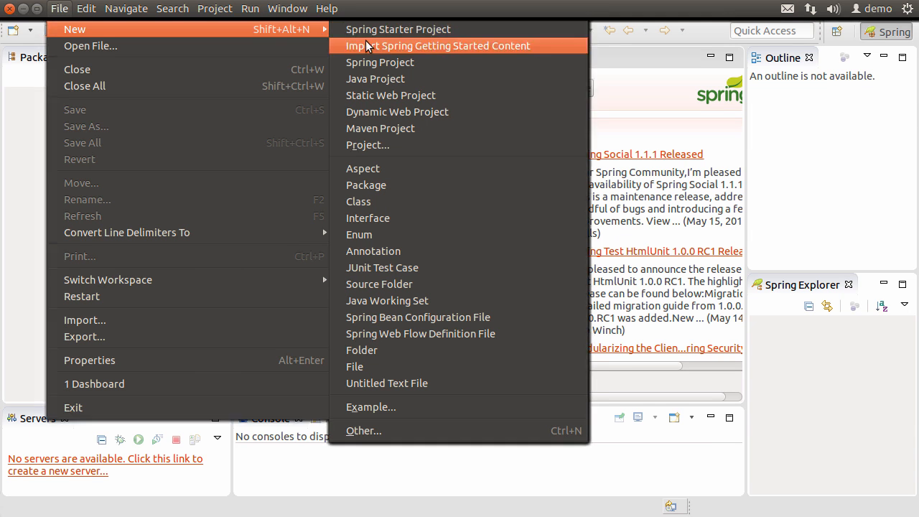
pyautogui.click(362, 431)
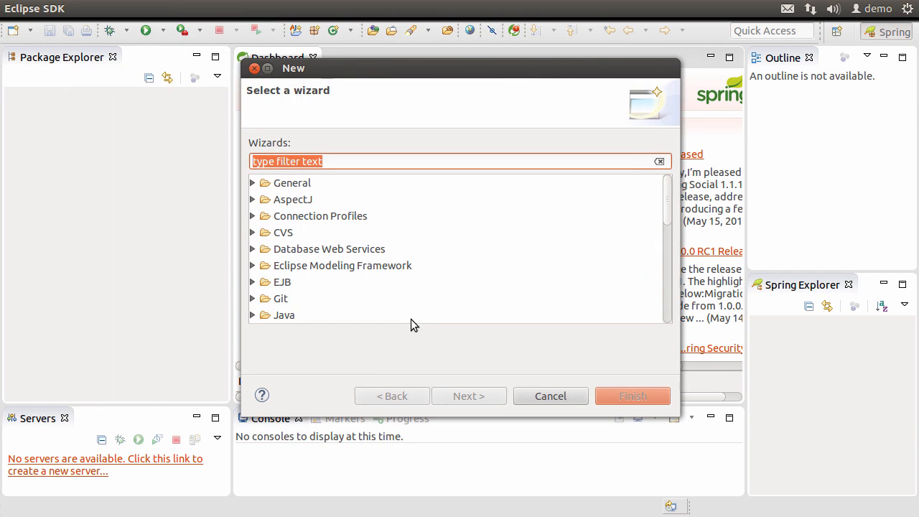
pyautogui.scroll(-3)
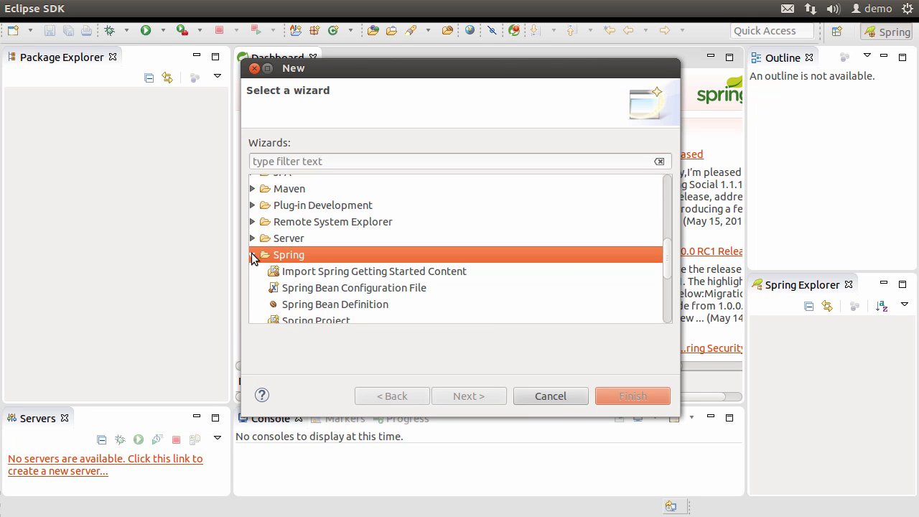
pyautogui.scroll(-3)
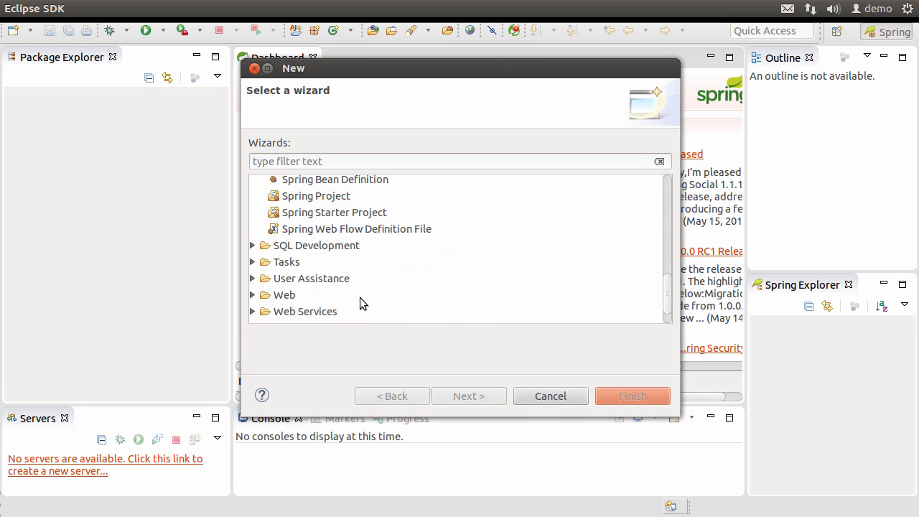
pyautogui.click(288, 204)
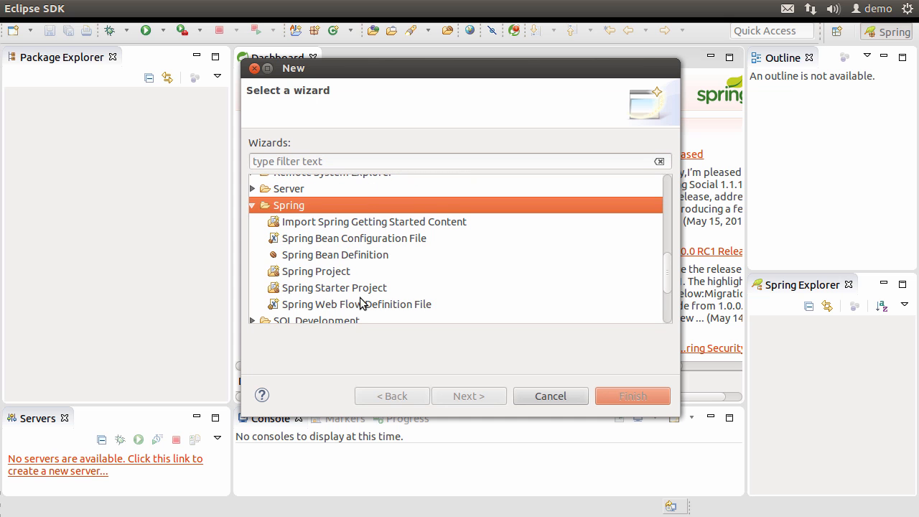
pyautogui.click(333, 287)
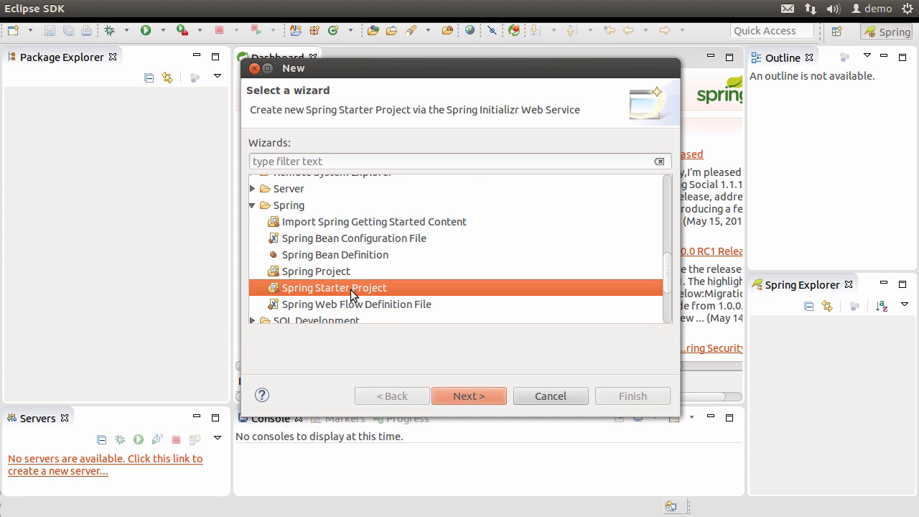
pyautogui.click(468, 396)
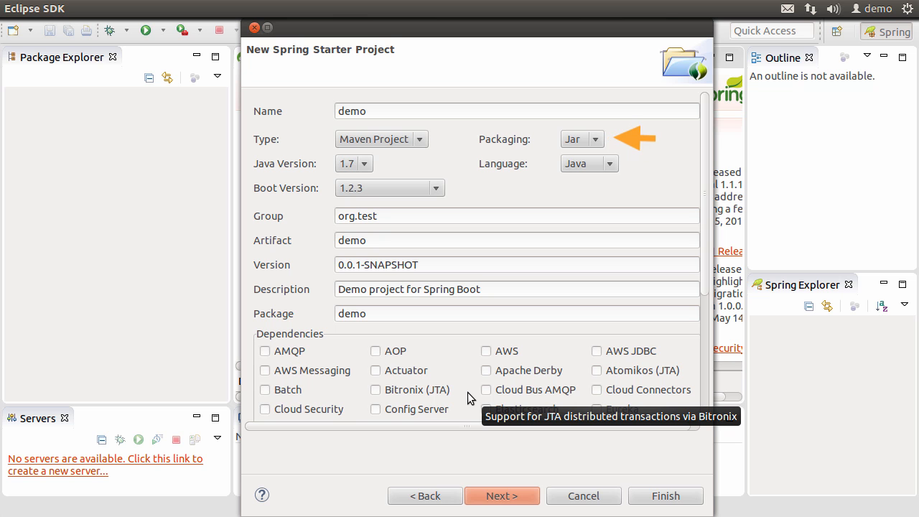
# Step: Include Web support and finish generating the demo project
pyautogui.scroll(-3)
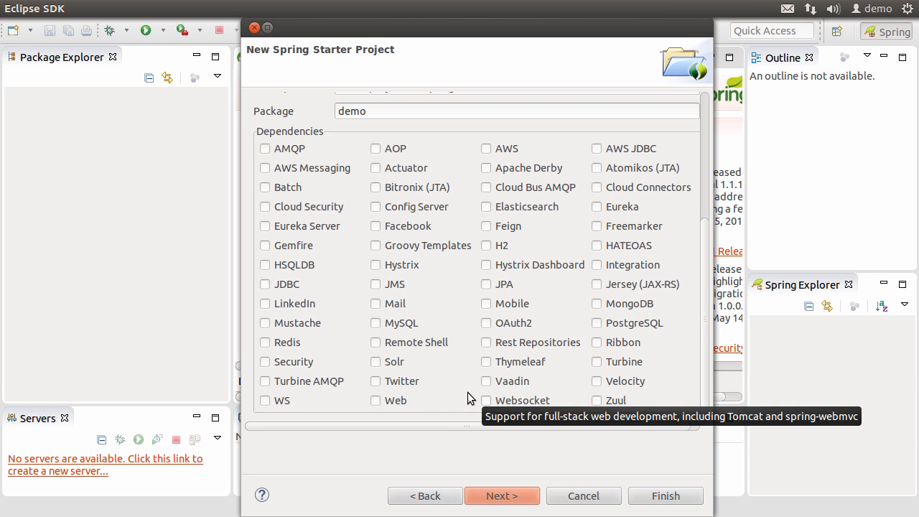
pyautogui.click(376, 399)
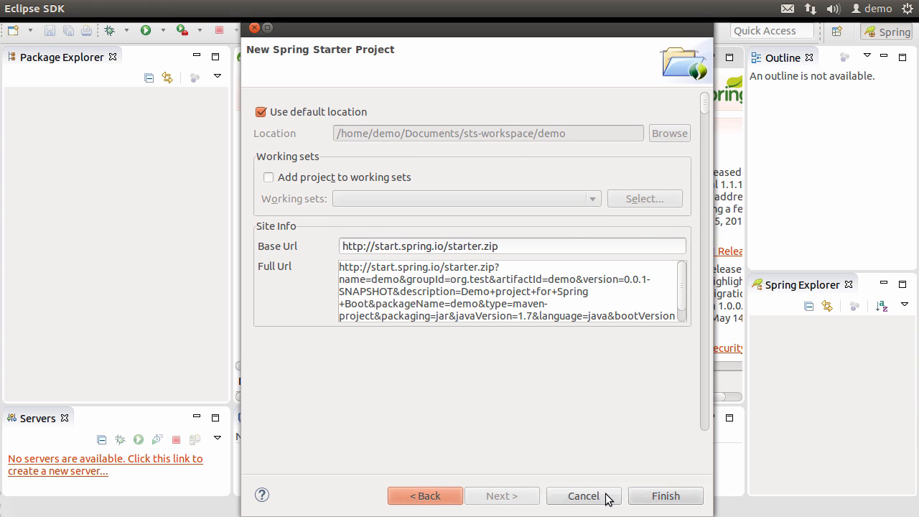
pyautogui.click(664, 495)
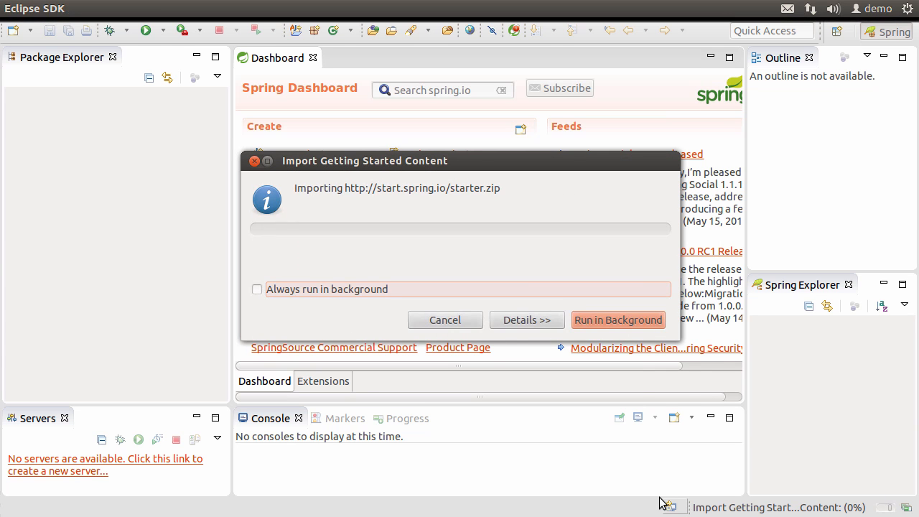
pyautogui.click(526, 319)
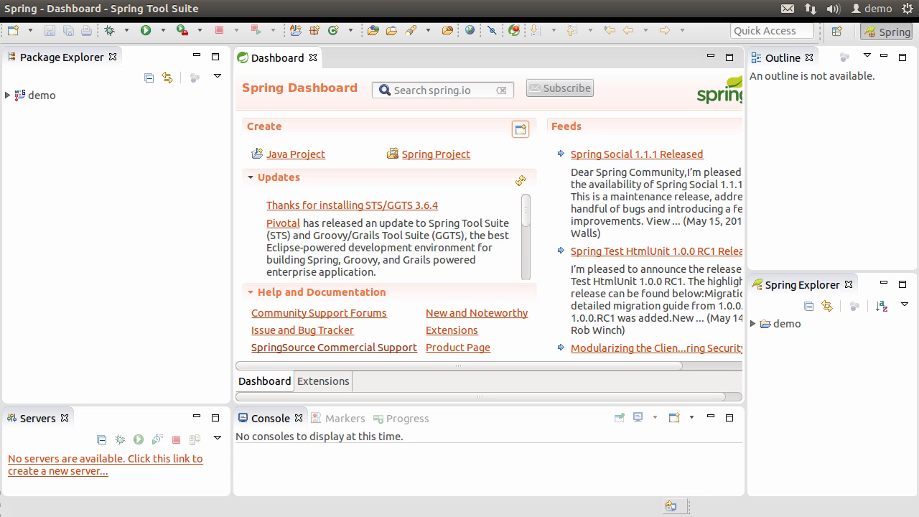
# Step: Review the demo project's pom.xml dependency list in the editor
pyautogui.click(7, 95)
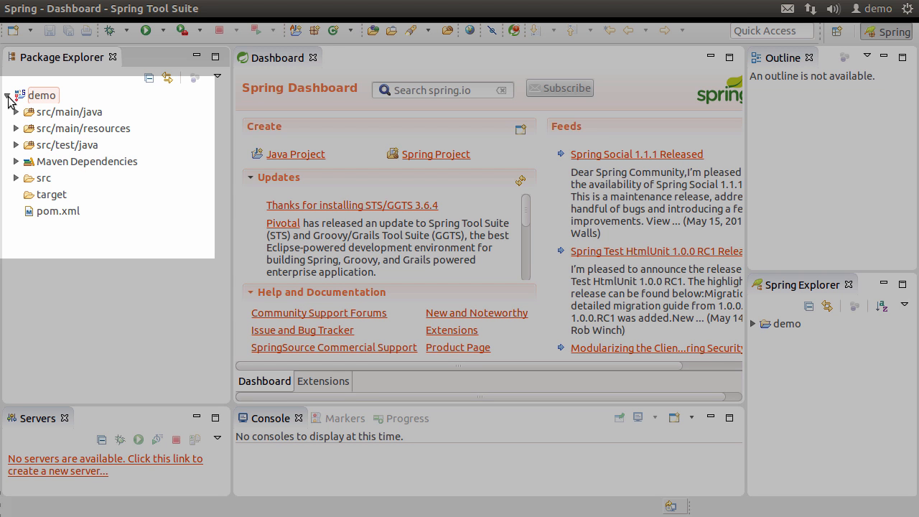
pyautogui.click(57, 210)
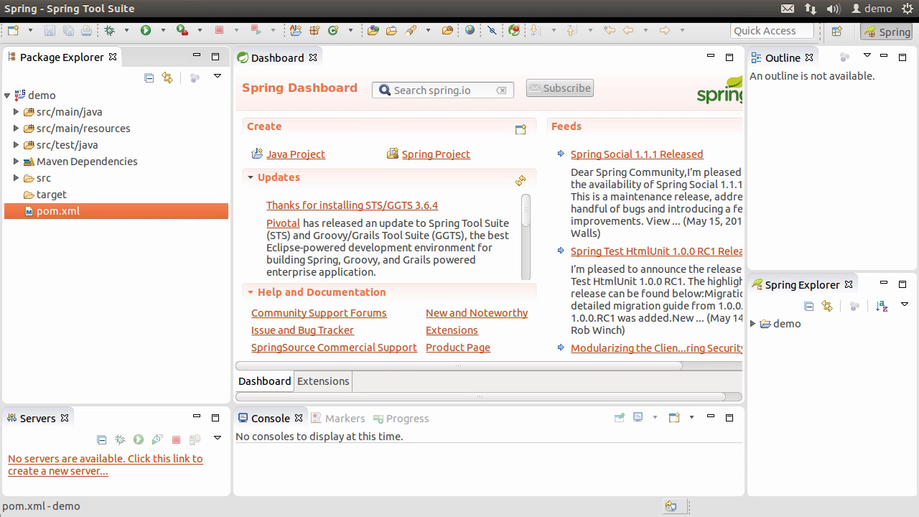
pyautogui.doubleClick(58, 210)
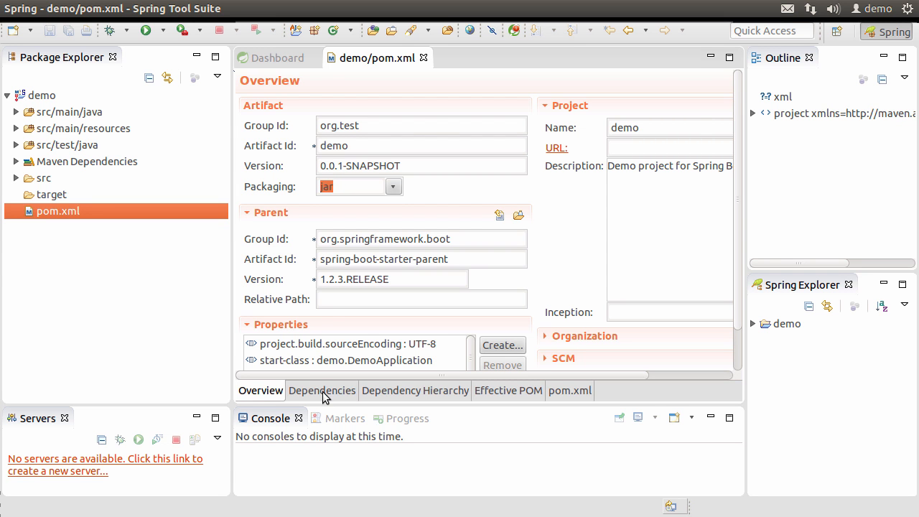
pyautogui.click(322, 391)
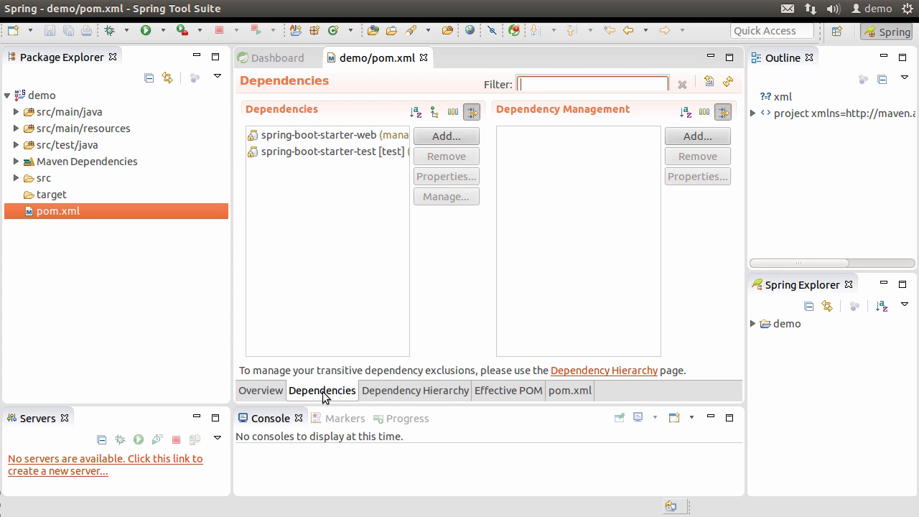
# Step: Open DemoApplication.java from src/main/java/demo in the editor
pyautogui.click(16, 112)
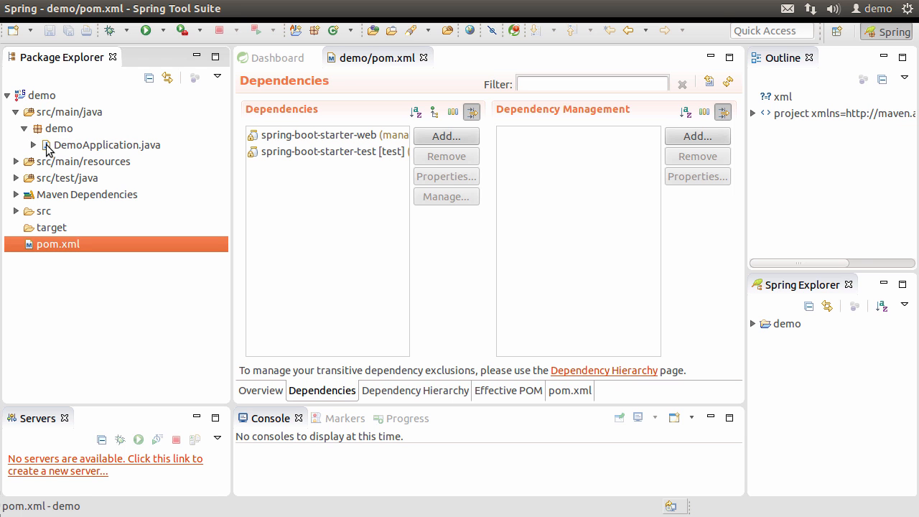
pyautogui.click(108, 143)
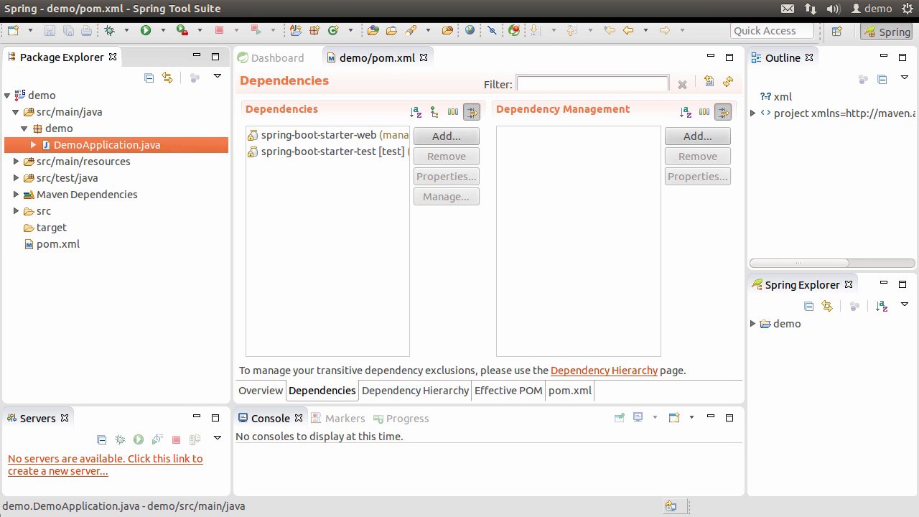
pyautogui.doubleClick(107, 143)
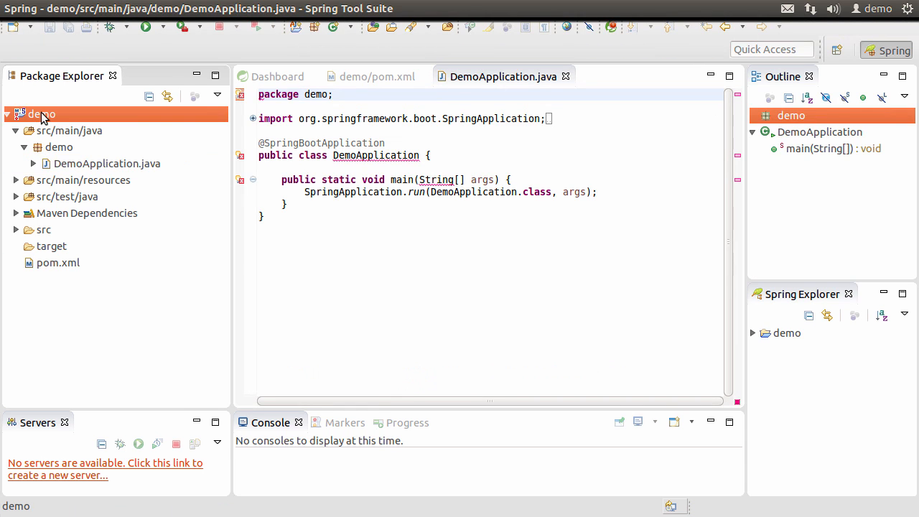
# Step: Edit the demo project's unbound JRE system library in the build path properties
pyautogui.rightClick(40, 115)
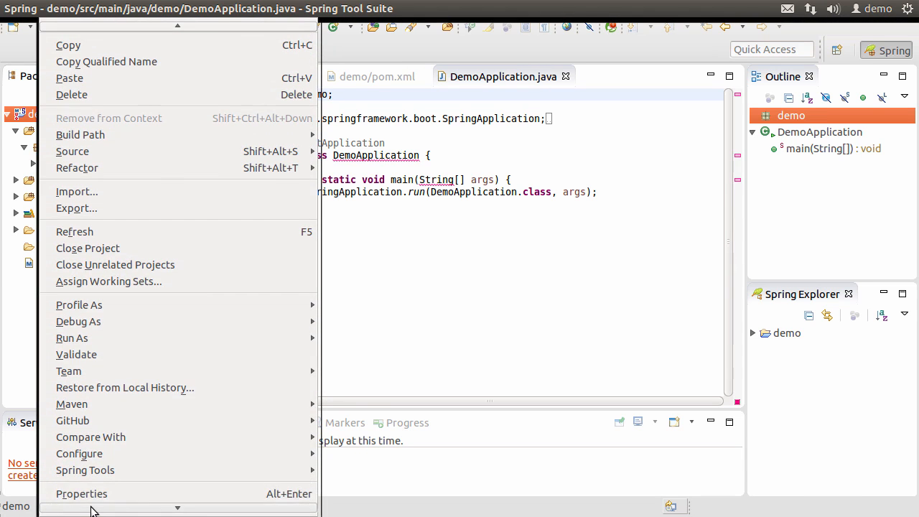
pyautogui.click(81, 494)
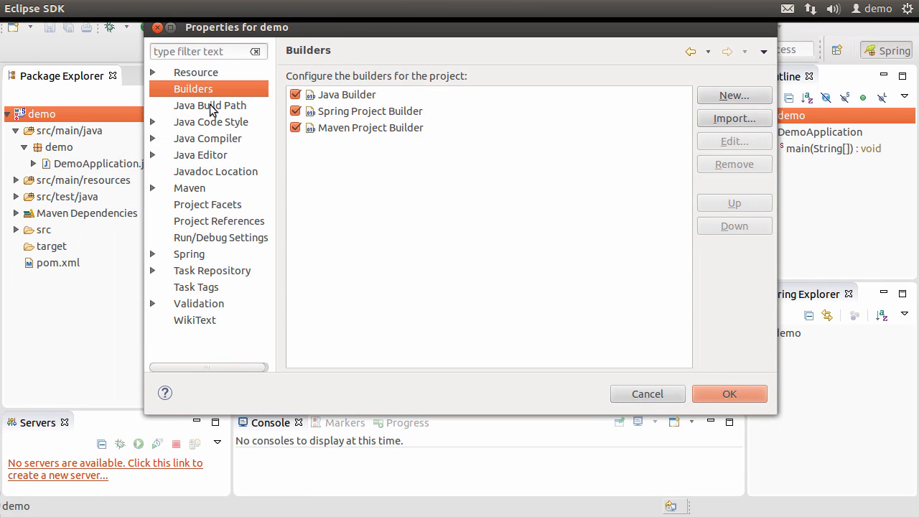
pyautogui.click(210, 105)
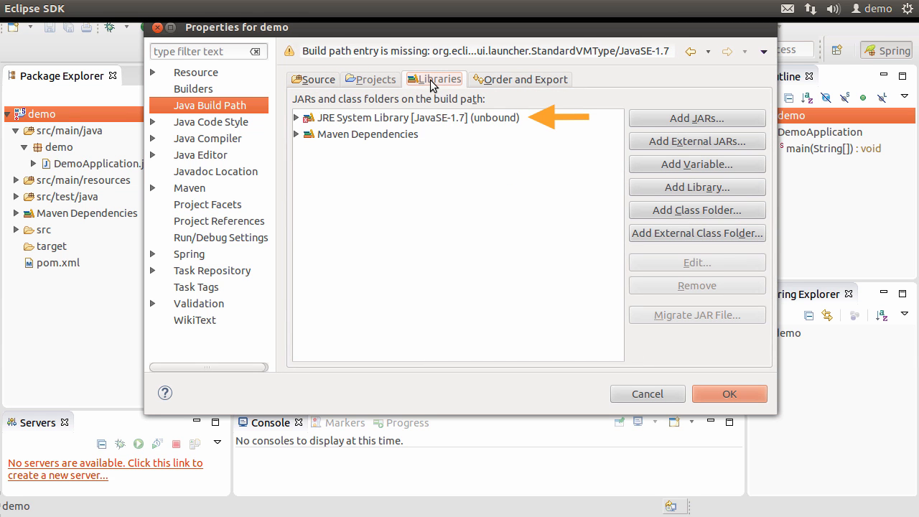
pyautogui.click(416, 118)
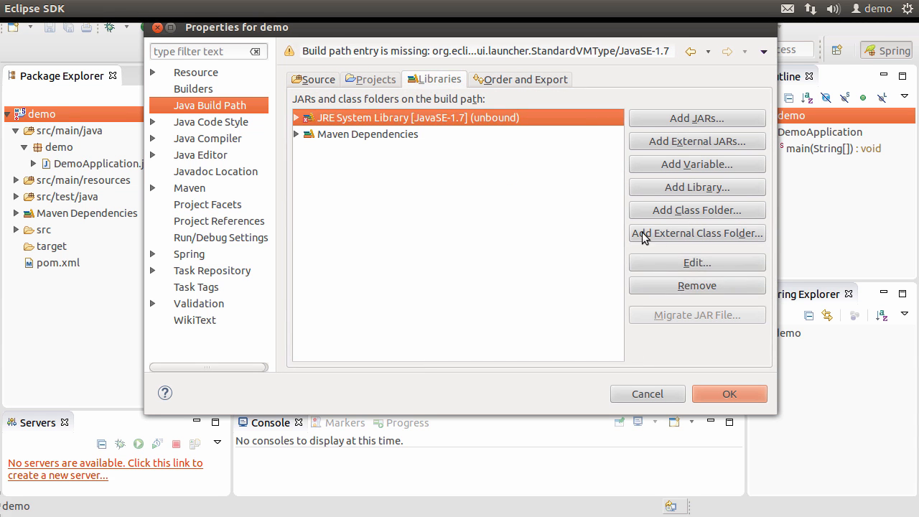
pyautogui.click(695, 262)
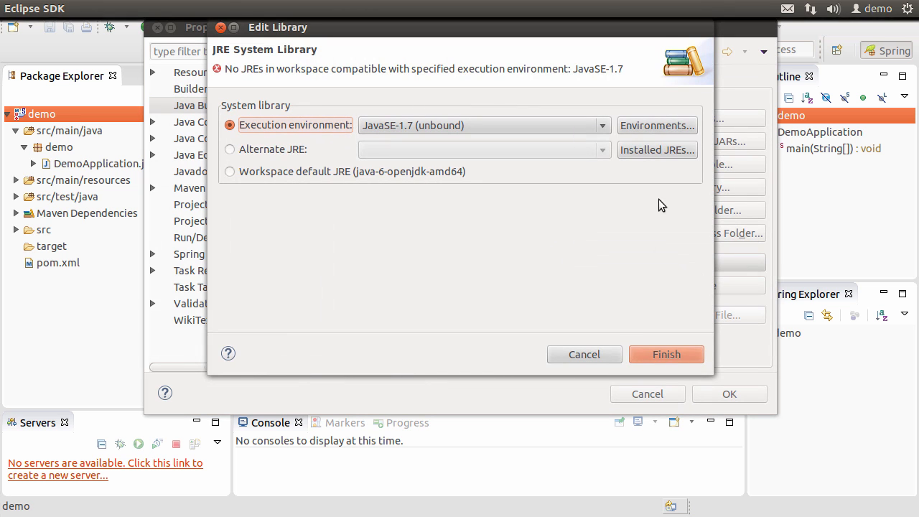
pyautogui.click(656, 150)
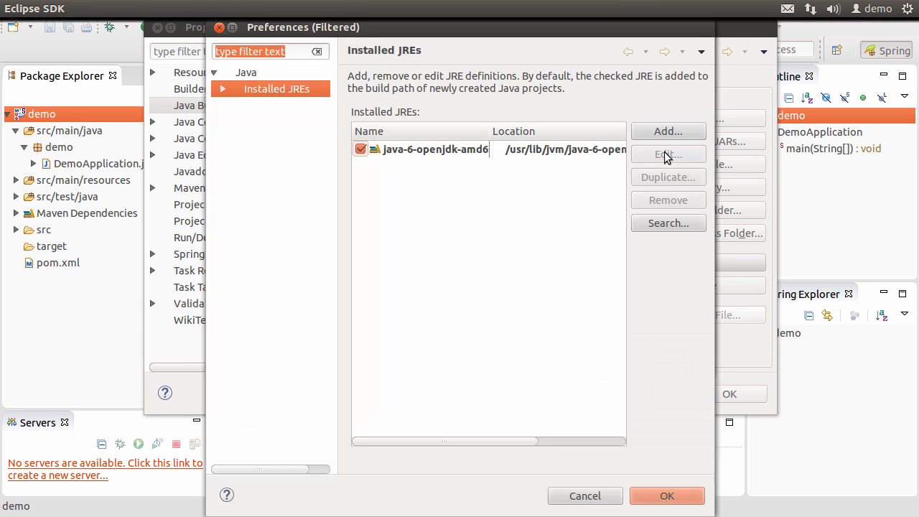
# Step: Add Documents/jdk1.7.0_60 as a Standard VM installed JRE
pyautogui.click(666, 130)
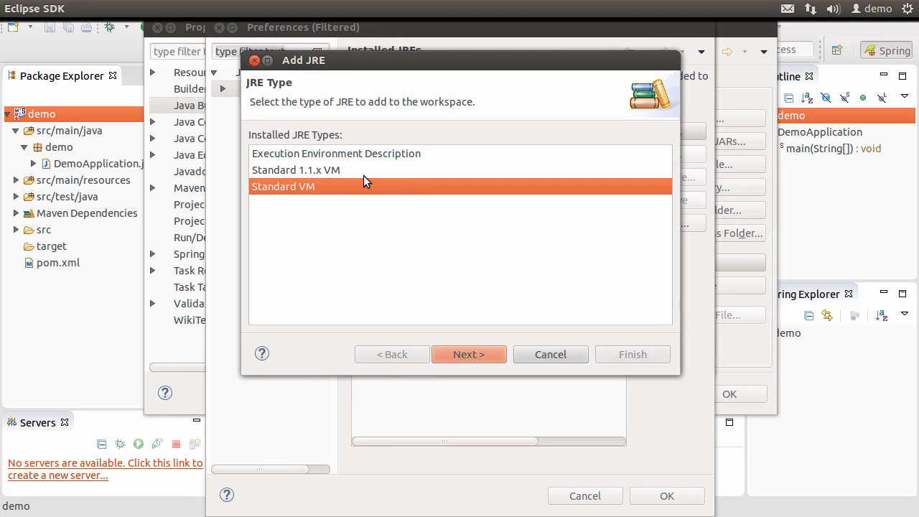
pyautogui.click(468, 353)
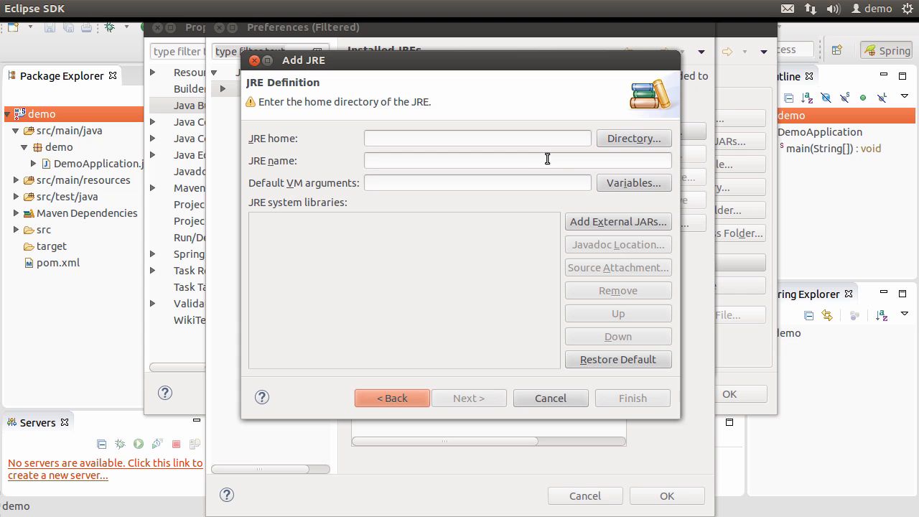
pyautogui.click(632, 138)
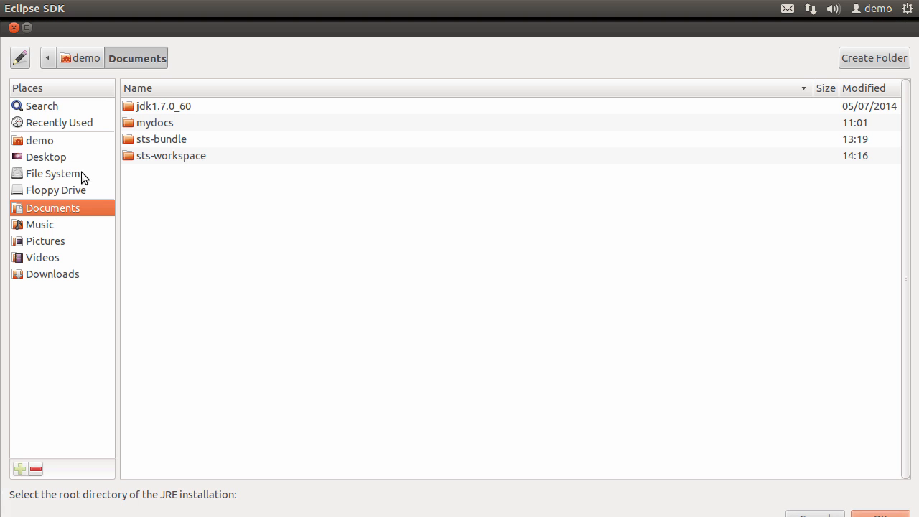
pyautogui.moveTo(132, 112)
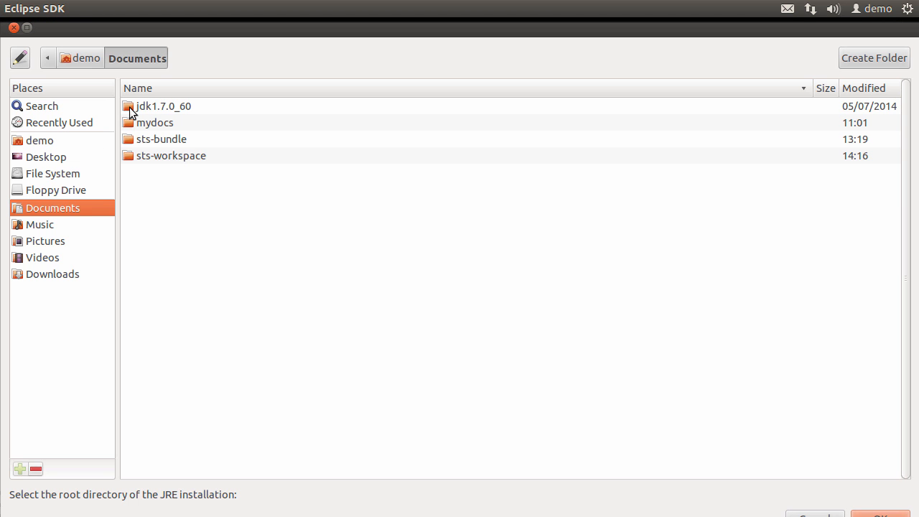
pyautogui.click(164, 106)
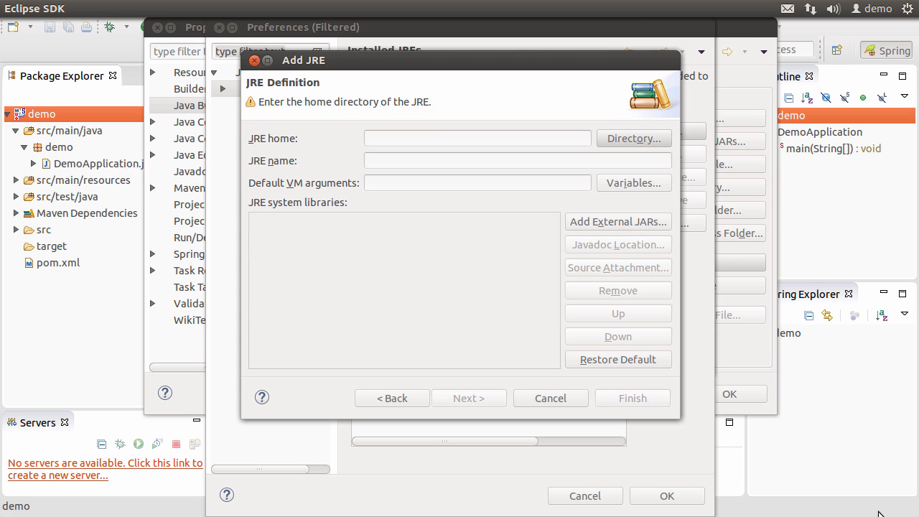
pyautogui.click(551, 398)
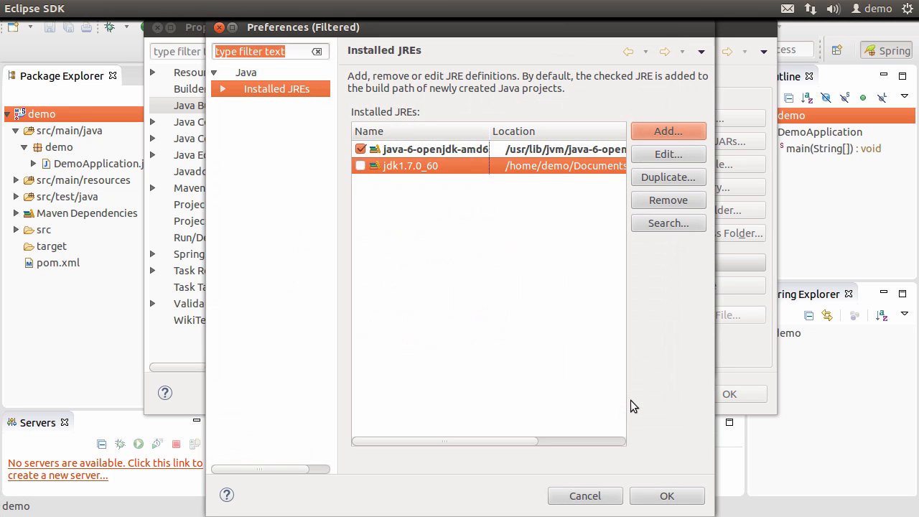
pyautogui.click(362, 167)
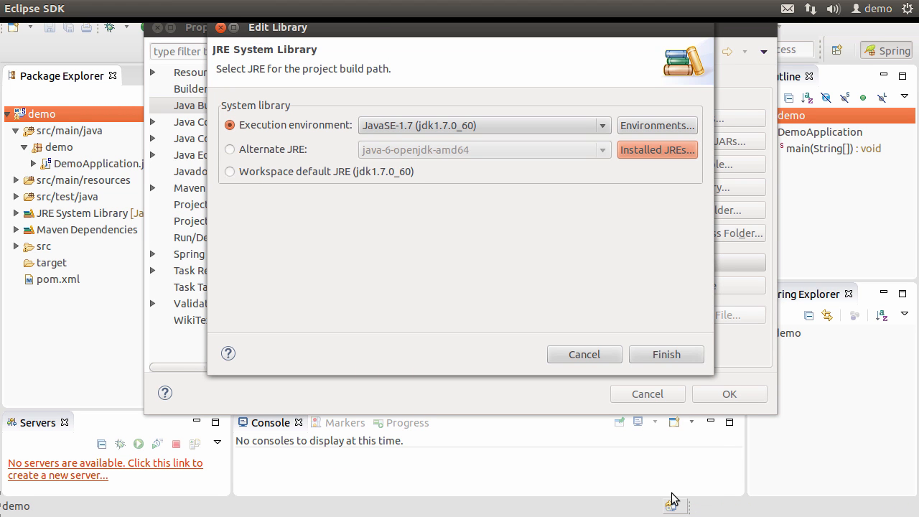
pyautogui.moveTo(666, 353)
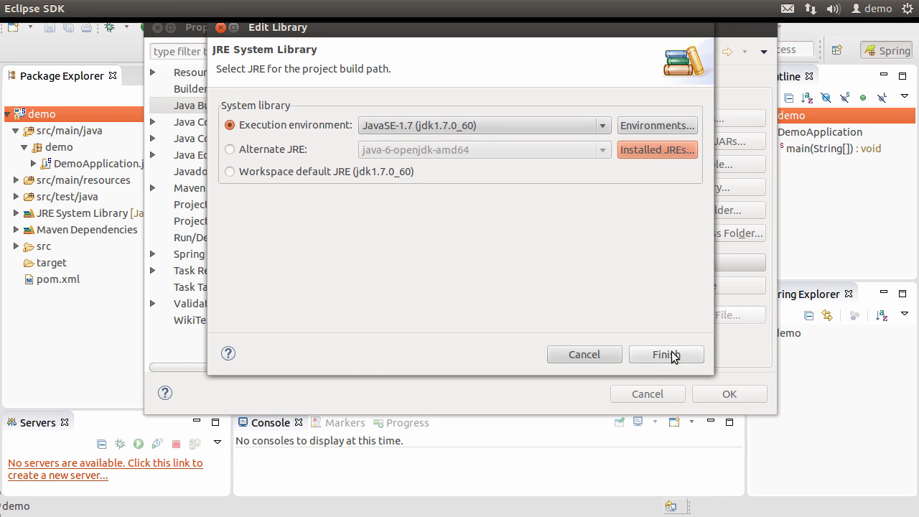
# Step: Bind the JavaSE-1.7 library to jdk1.7.0_60 and apply the build path changes
pyautogui.click(667, 353)
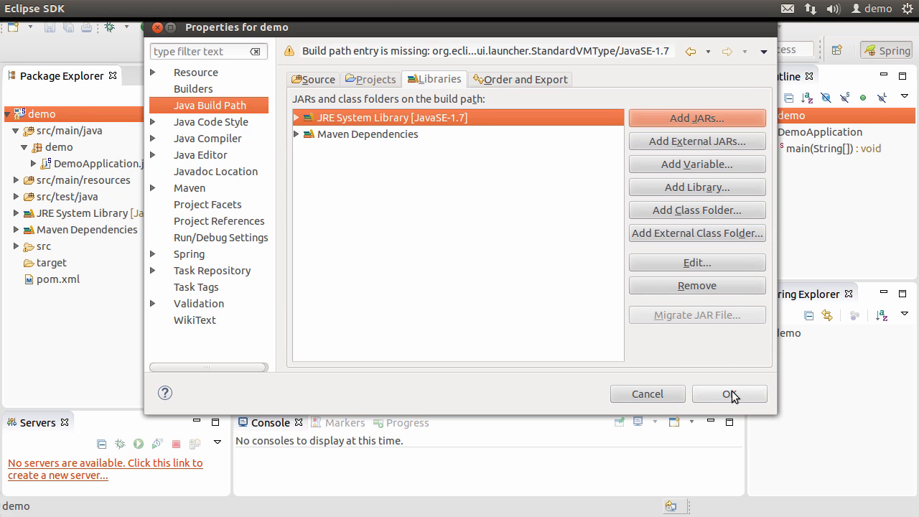
pyautogui.click(729, 393)
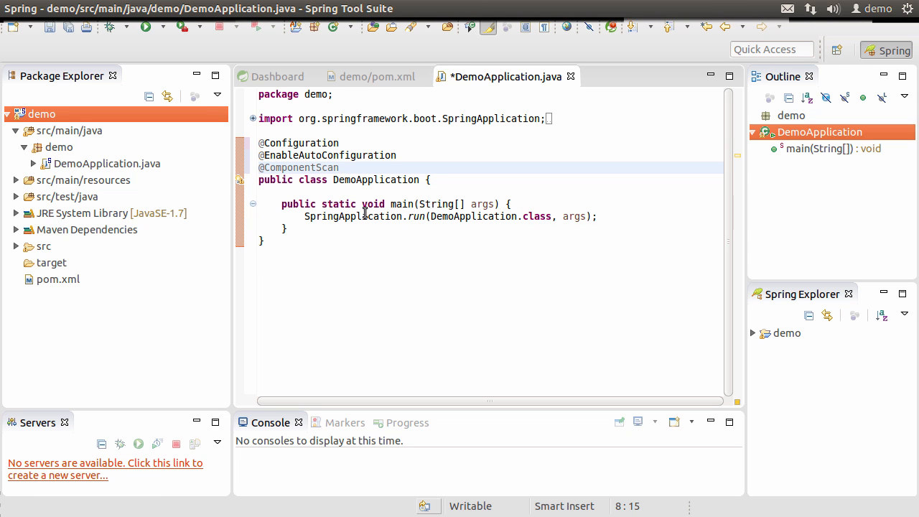
pyautogui.click(313, 242)
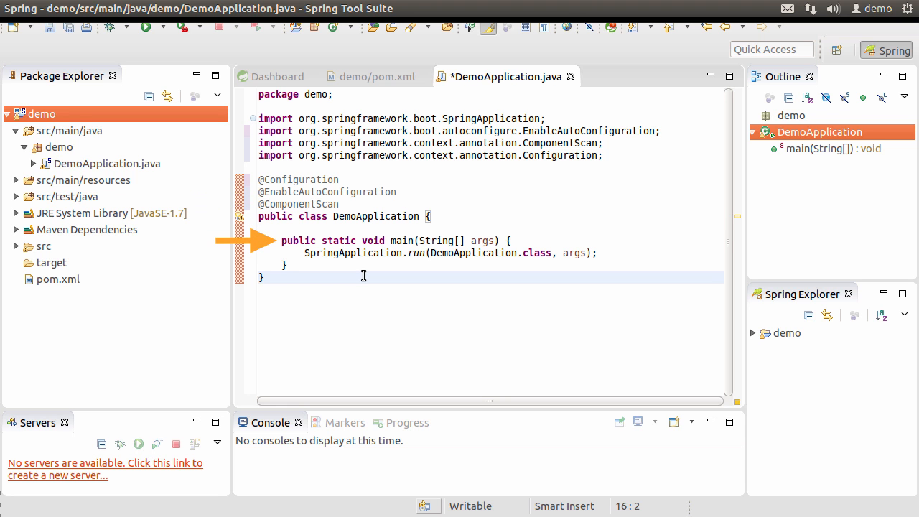
pyautogui.click(264, 277)
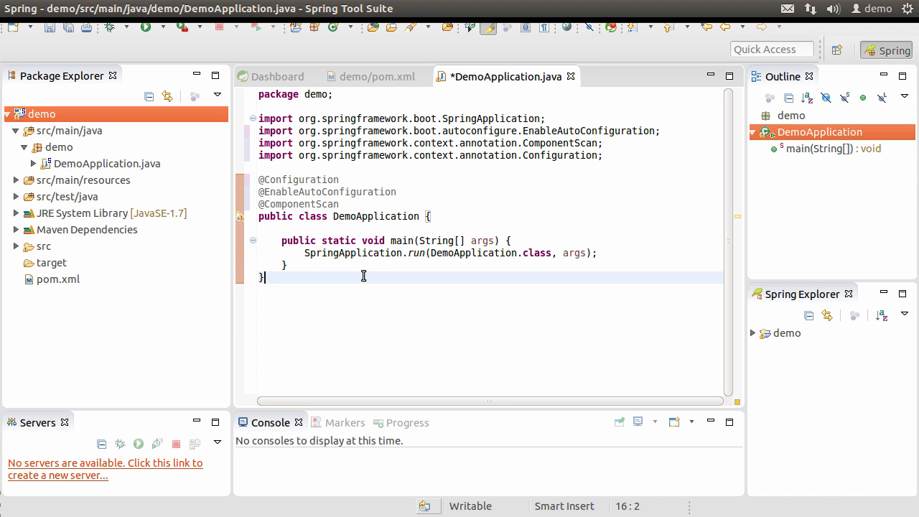
pyautogui.click(339, 204)
pyautogui.write('@')
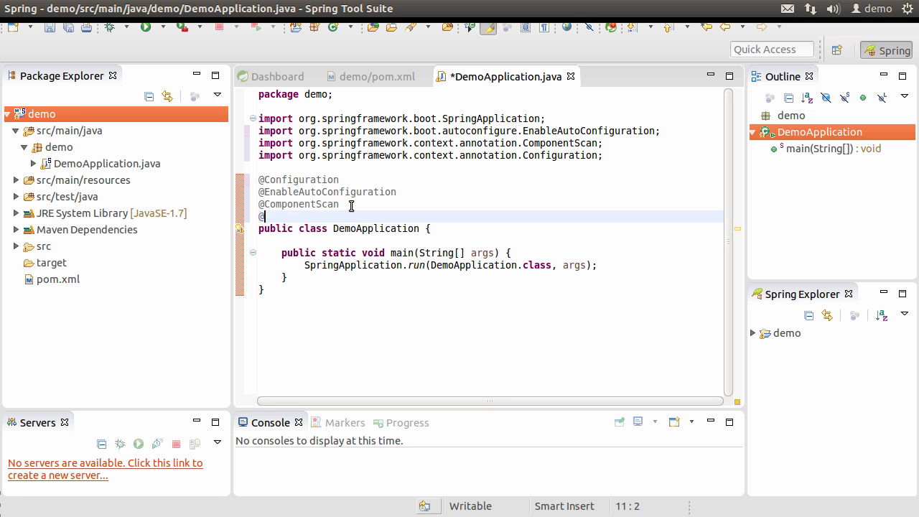
pyautogui.write('Controller')
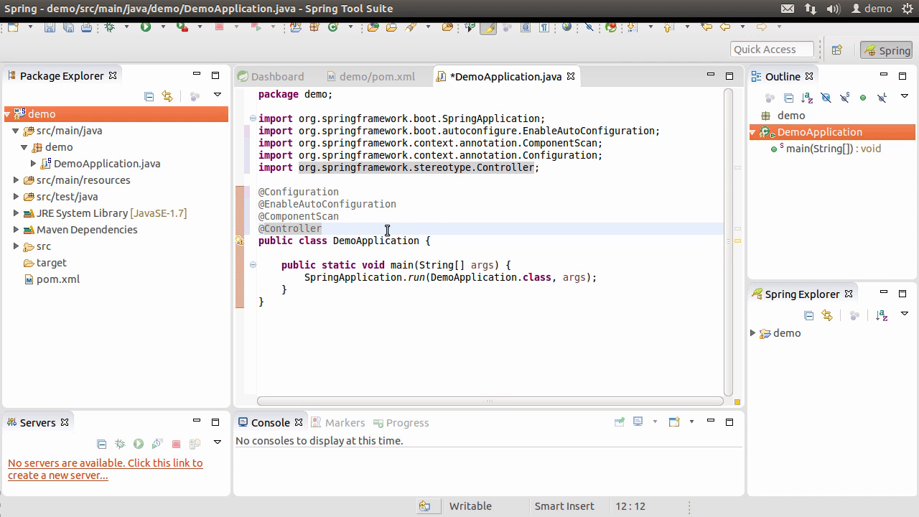
pyautogui.press('Return')
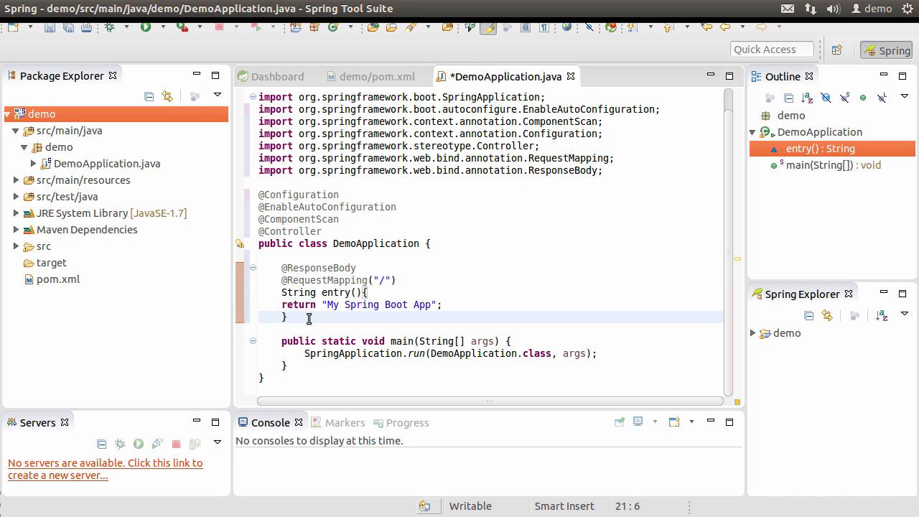
pyautogui.press('ctrl+s')
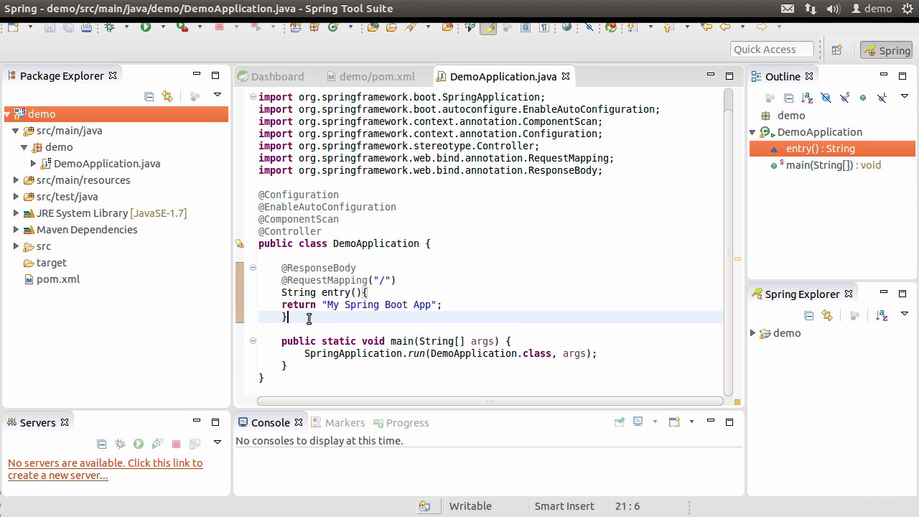
pyautogui.moveTo(72, 135)
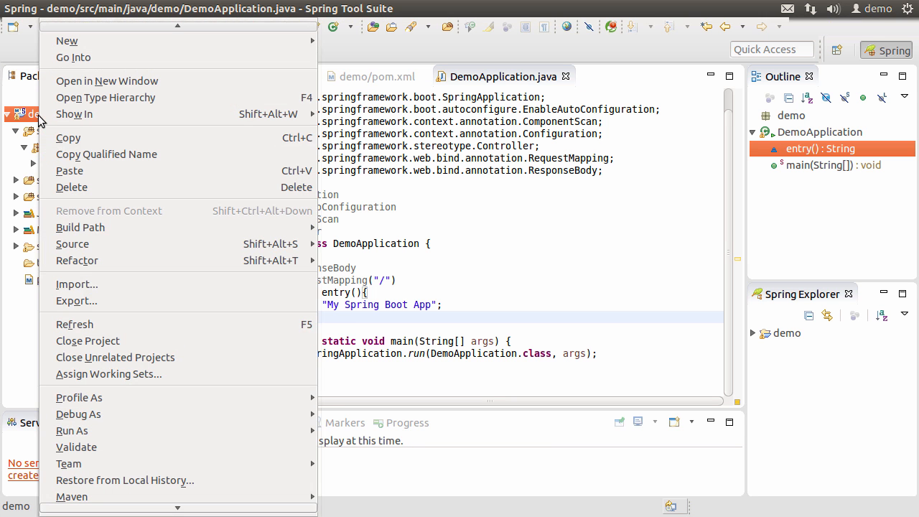
# Step: Run demo as a Spring Boot App and check the console shows Tomcat started on port 8080
pyautogui.click(72, 431)
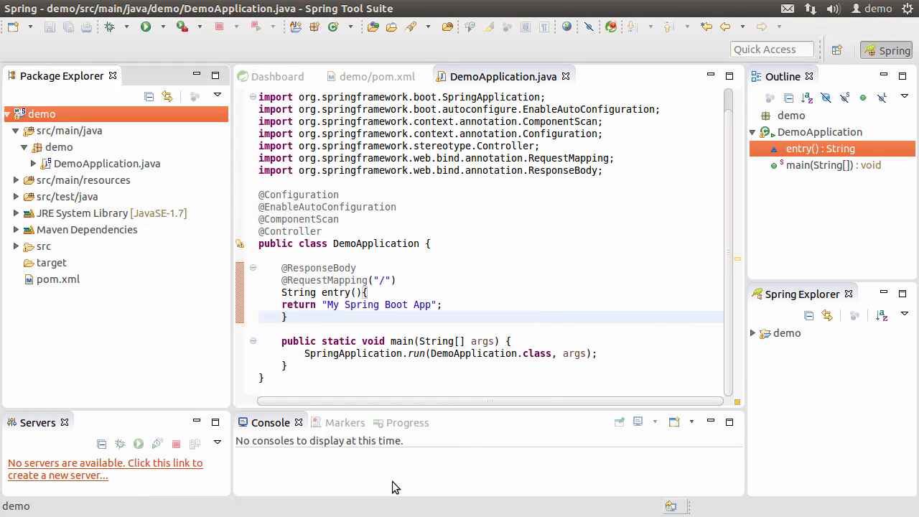
pyautogui.click(147, 26)
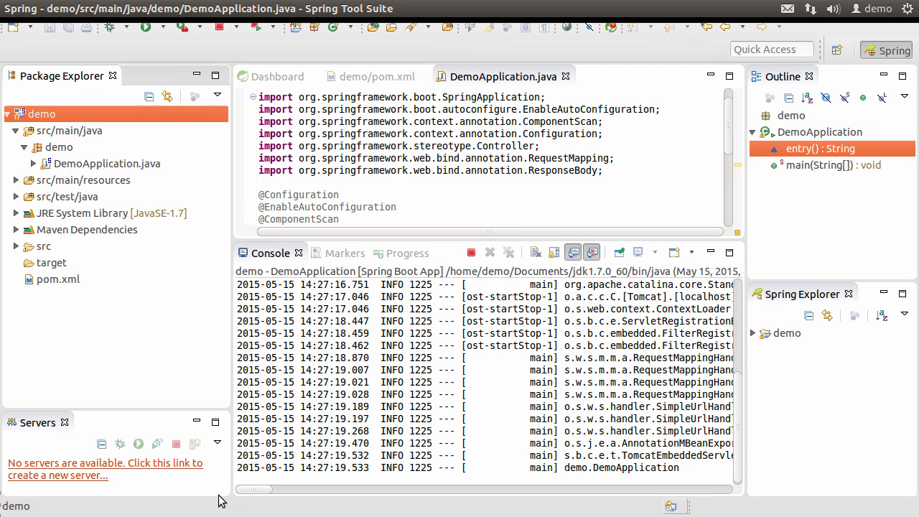
pyautogui.moveTo(247, 496)
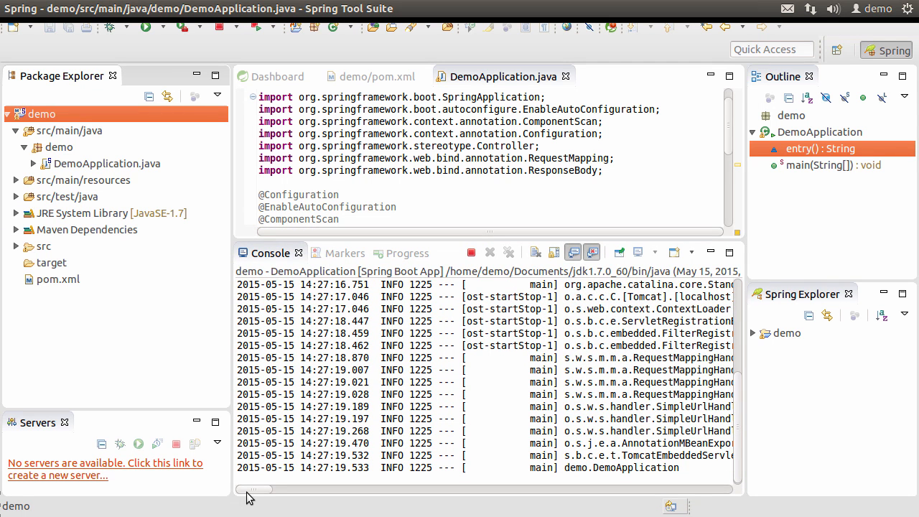
pyautogui.hscroll(3)
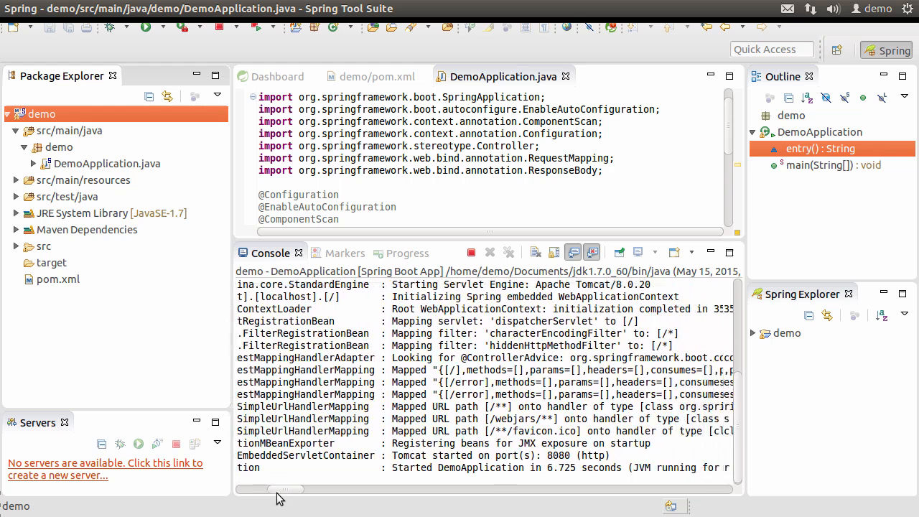
pyautogui.hscroll(3)
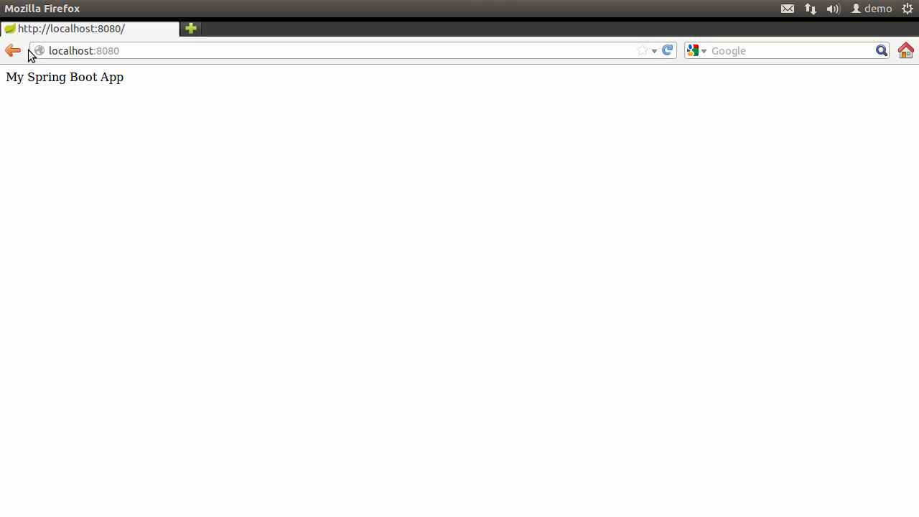
pyautogui.moveTo(130, 50)
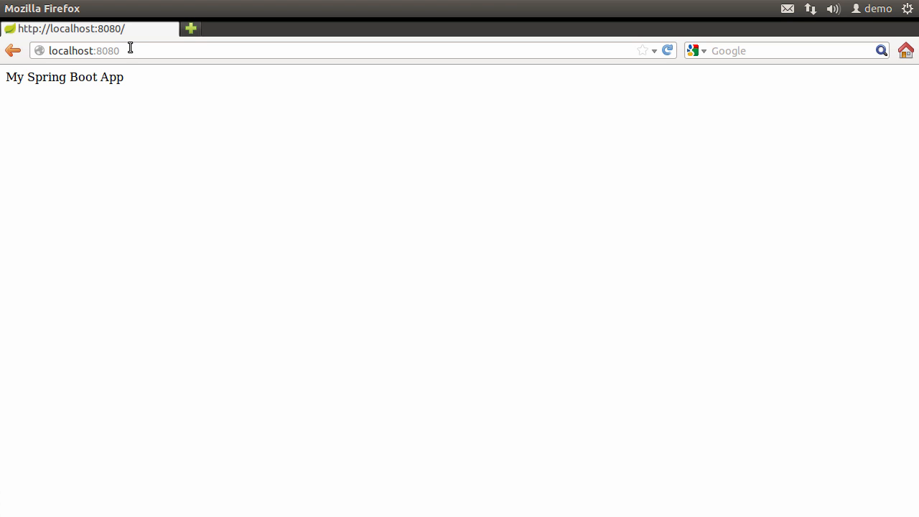